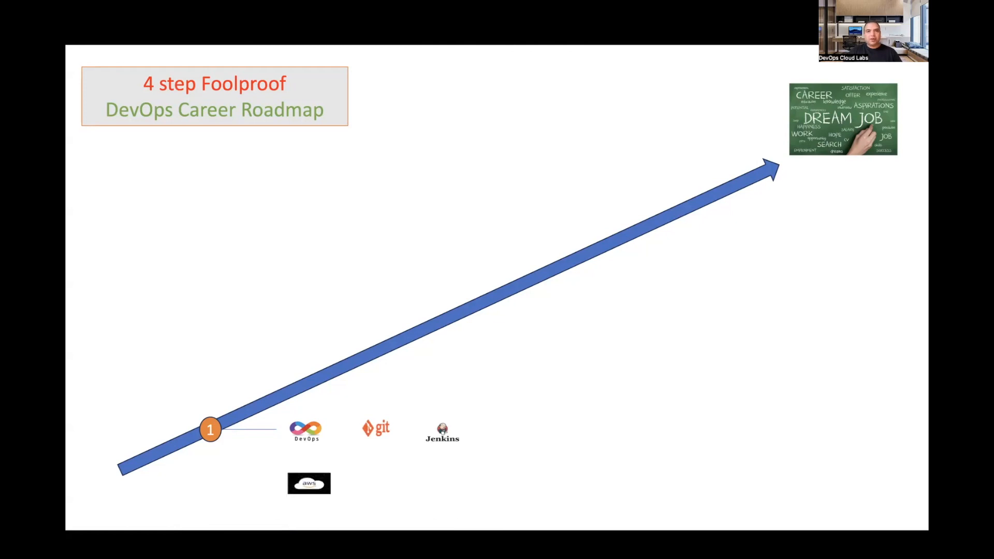
Step: Advance past the career roadmap slide to reach the roadmap.sh DevOps page
{"action": "key", "text": "right"}
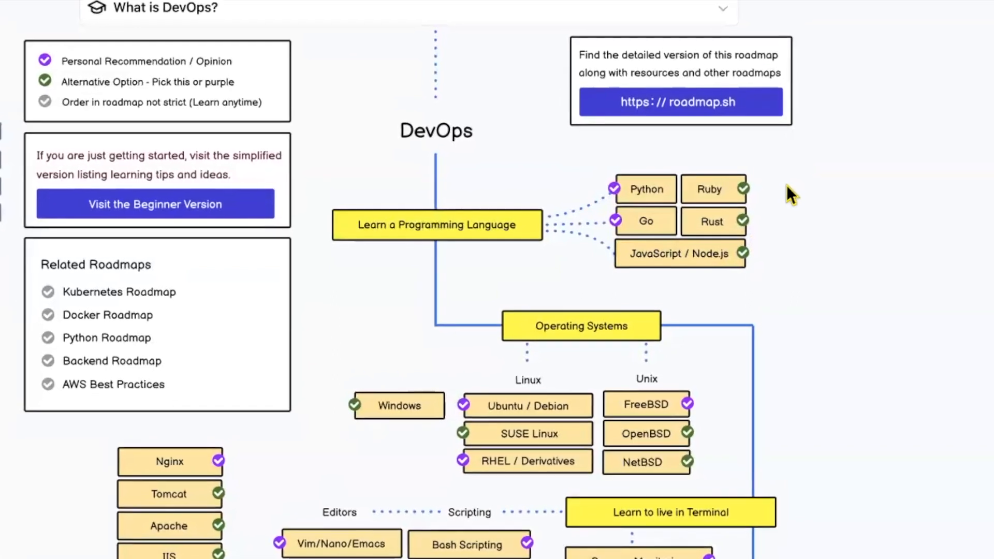
Step: Scroll the DevOps roadmap down to the Operating Systems and terminal nodes
{"action": "scroll", "scroll_direction": "down", "scroll_amount": 3}
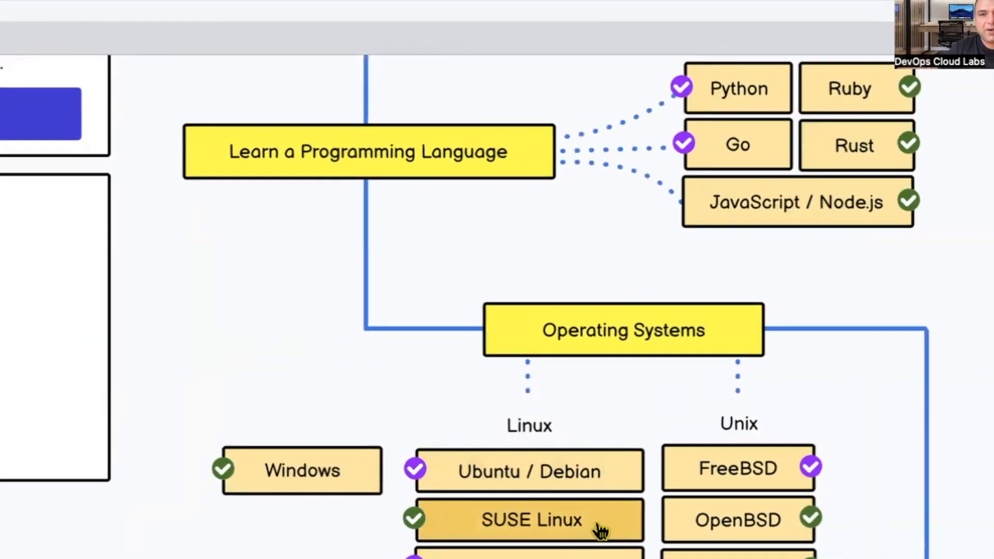
{"action": "scroll", "scroll_direction": "down", "scroll_amount": 3}
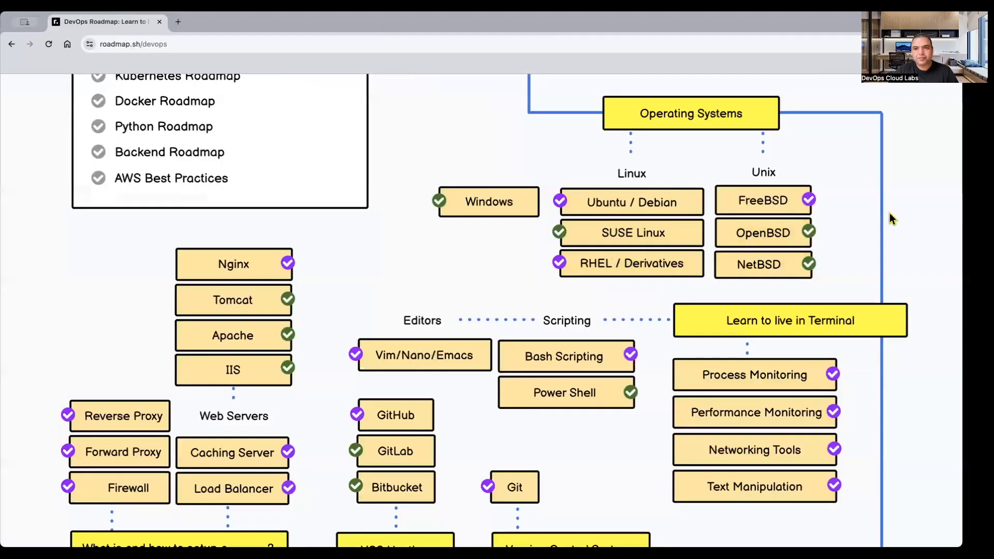
Step: Scroll down to show the Editors, Scripting, Git and VCS Hosting nodes
{"action": "scroll", "scroll_direction": "down", "scroll_amount": 3}
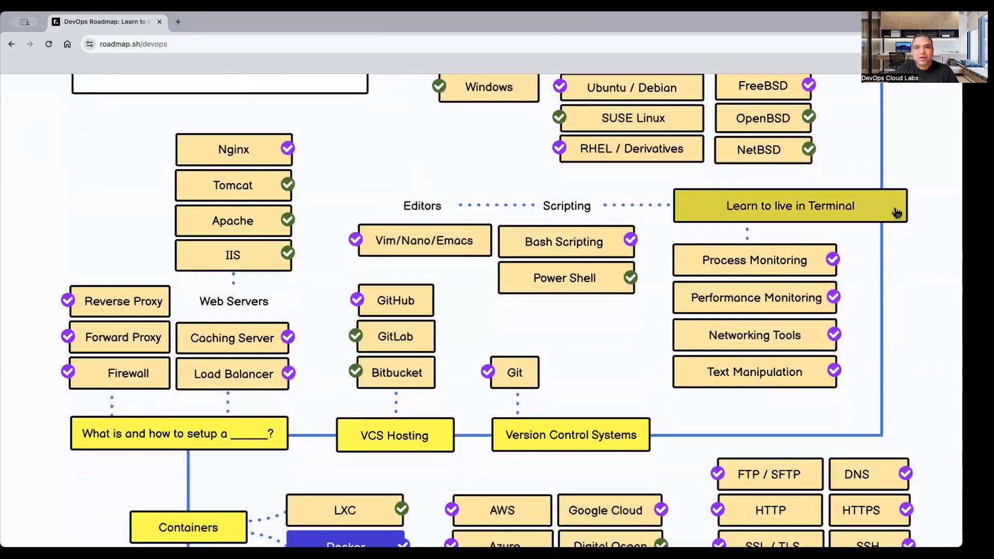
{"action": "mouse_move", "coordinate": [888, 164]}
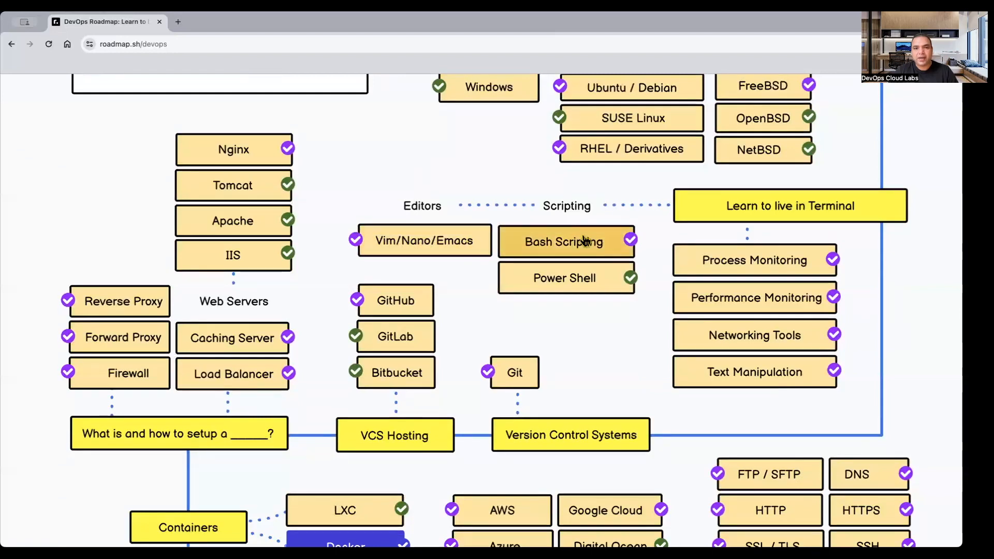
{"action": "mouse_move", "coordinate": [764, 246]}
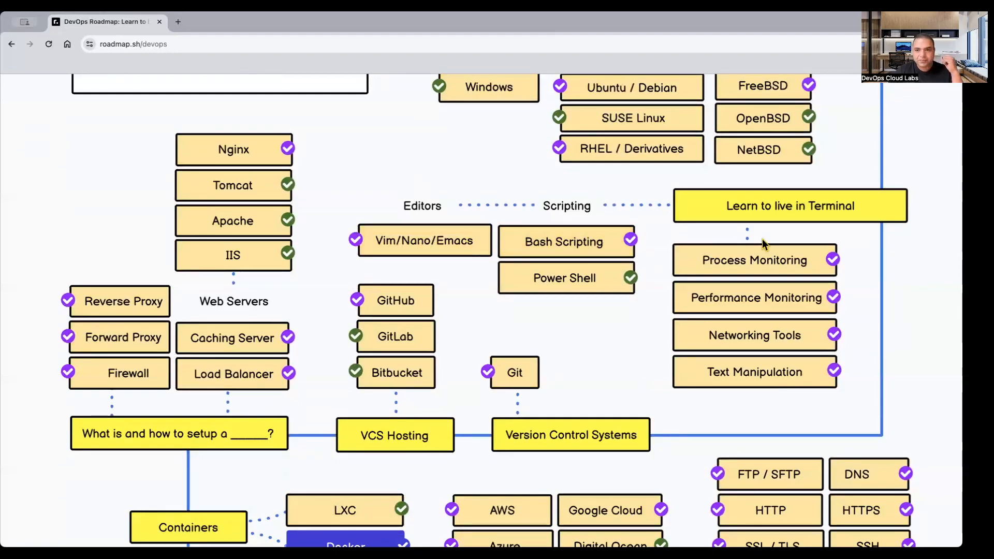
Step: Scroll down to the Containers, Cloud Providers and Networking sections
{"action": "scroll", "scroll_direction": "down", "scroll_amount": 3}
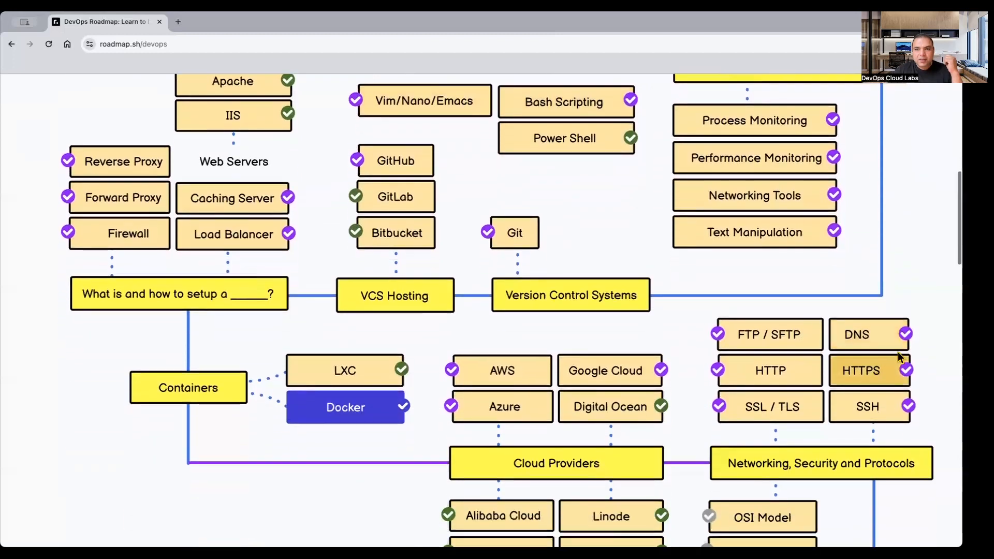
{"action": "scroll", "scroll_direction": "down", "scroll_amount": 3}
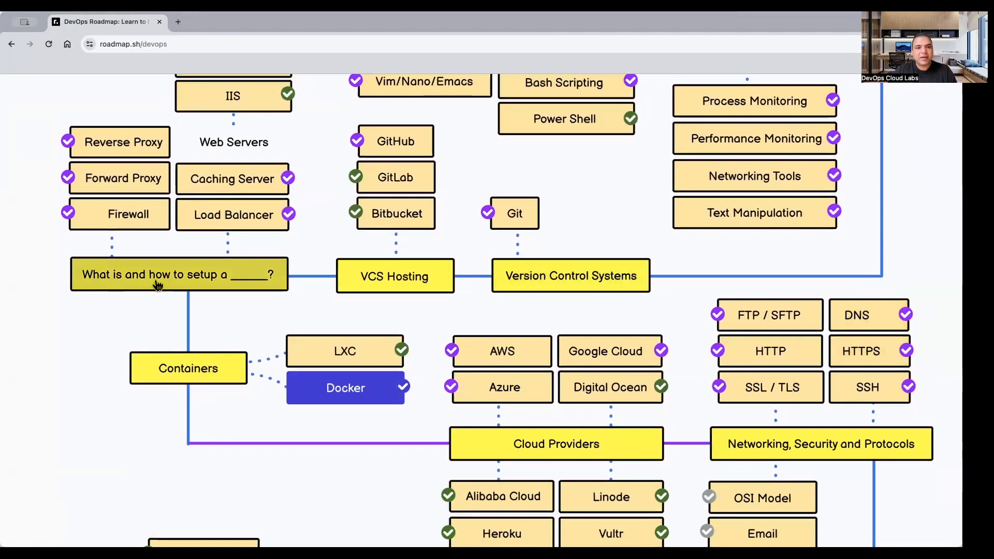
{"action": "mouse_move", "coordinate": [233, 214]}
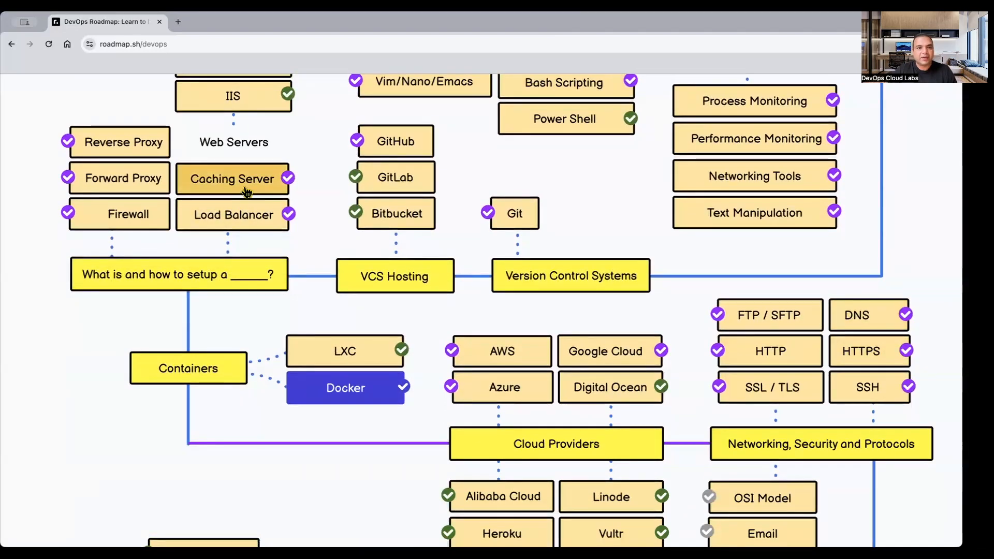
{"action": "mouse_move", "coordinate": [128, 215]}
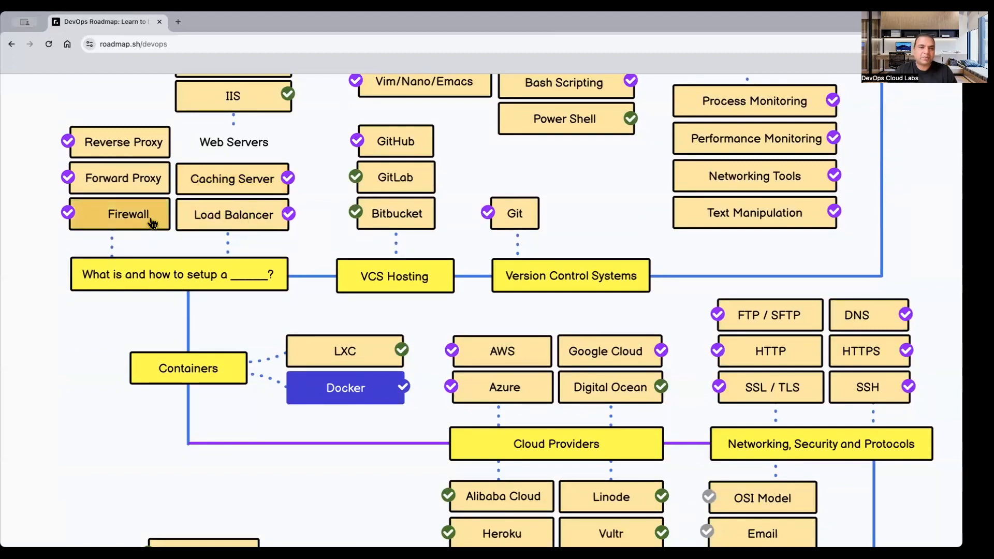
{"action": "mouse_move", "coordinate": [125, 142]}
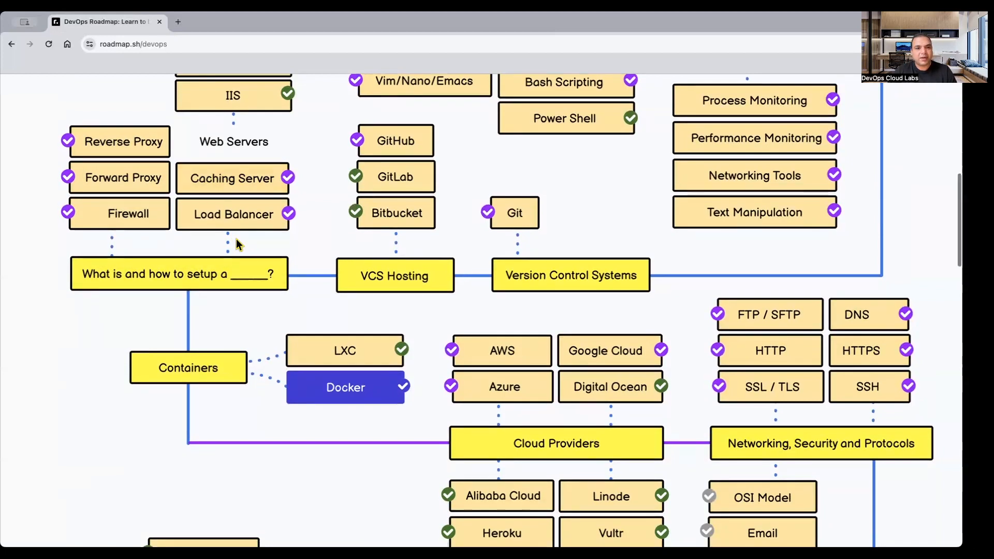
{"action": "scroll", "scroll_direction": "down", "scroll_amount": 3}
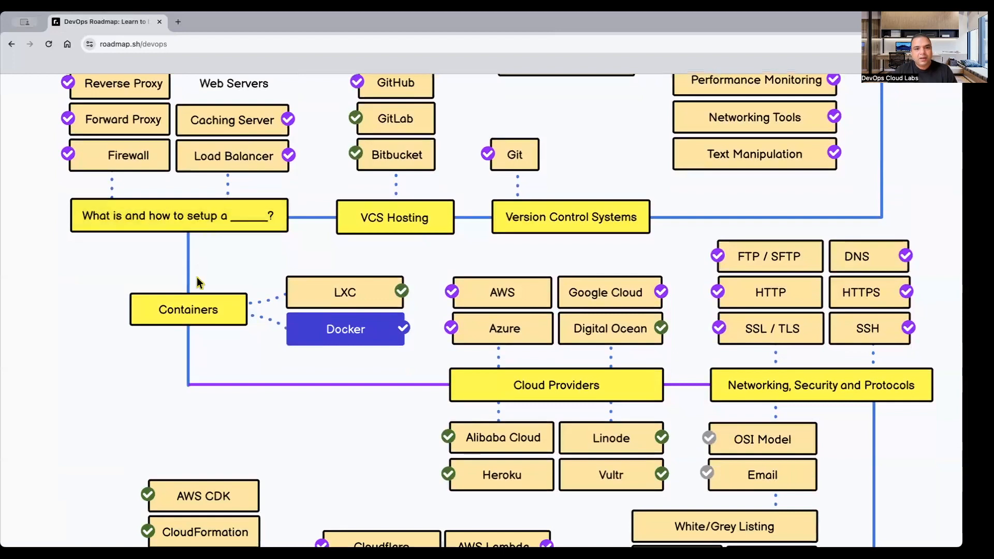
{"action": "scroll", "scroll_direction": "down", "scroll_amount": 3}
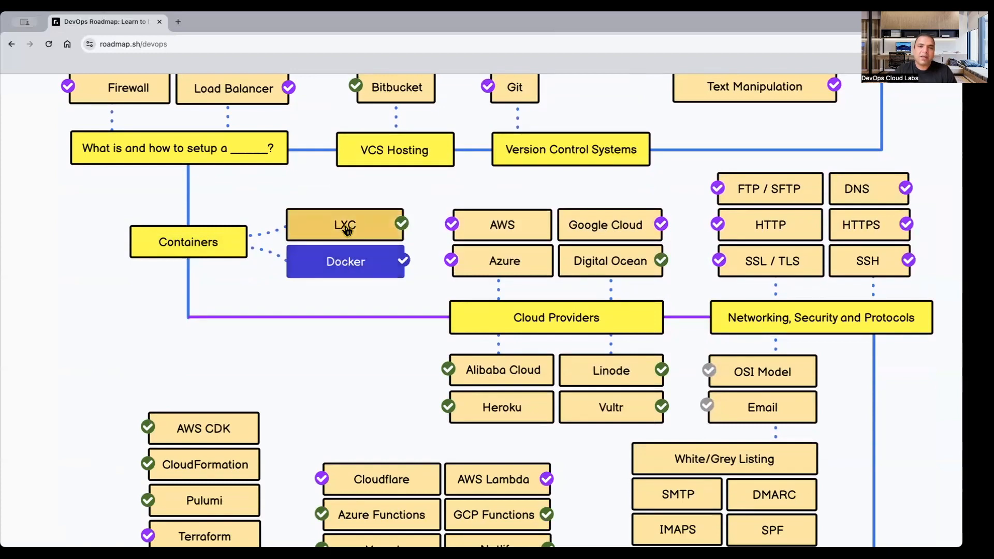
{"action": "mouse_move", "coordinate": [371, 229]}
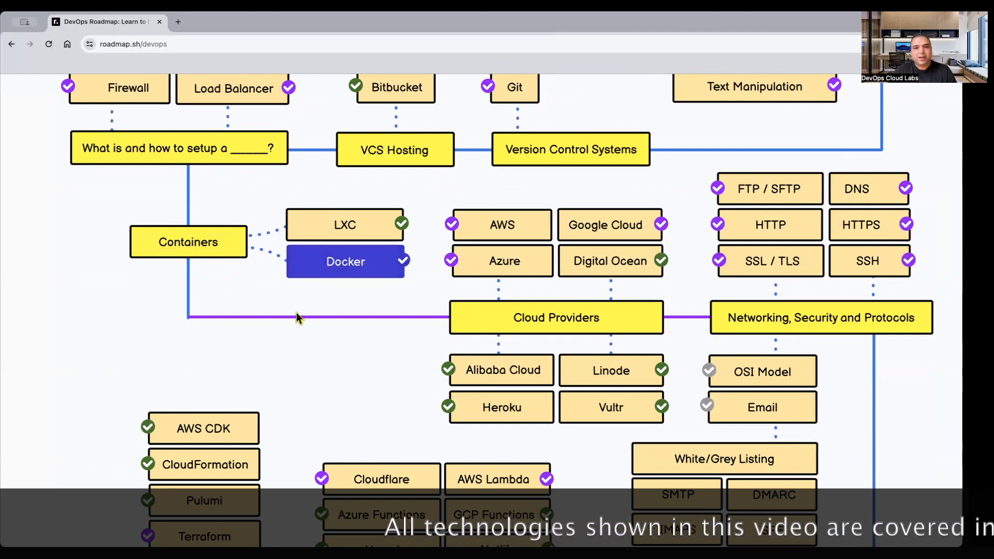
Step: Scroll down past Infrastructure Provisioning to Serverless, Configuration Management, CI/CD and Secret Management
{"action": "scroll", "scroll_direction": "down", "scroll_amount": 3}
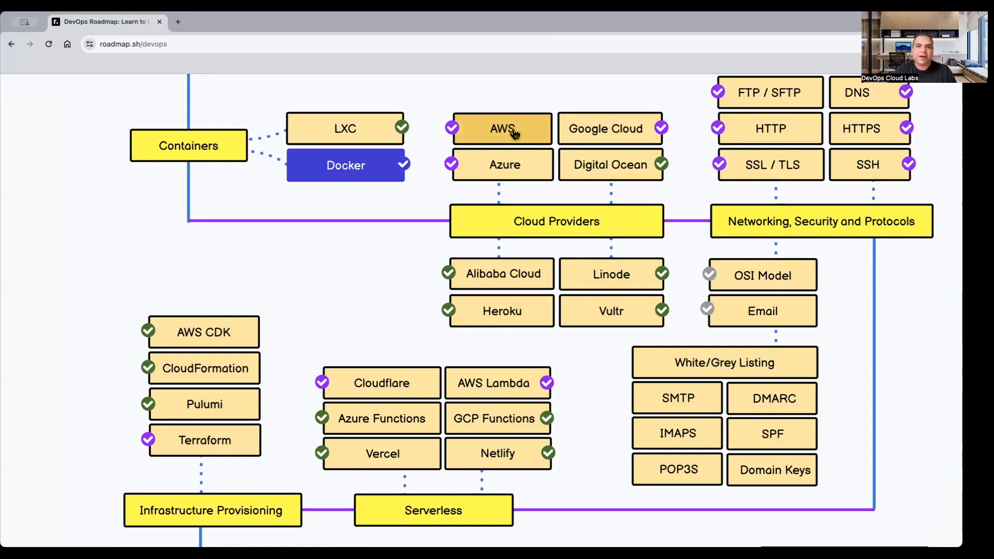
{"action": "mouse_move", "coordinate": [497, 164]}
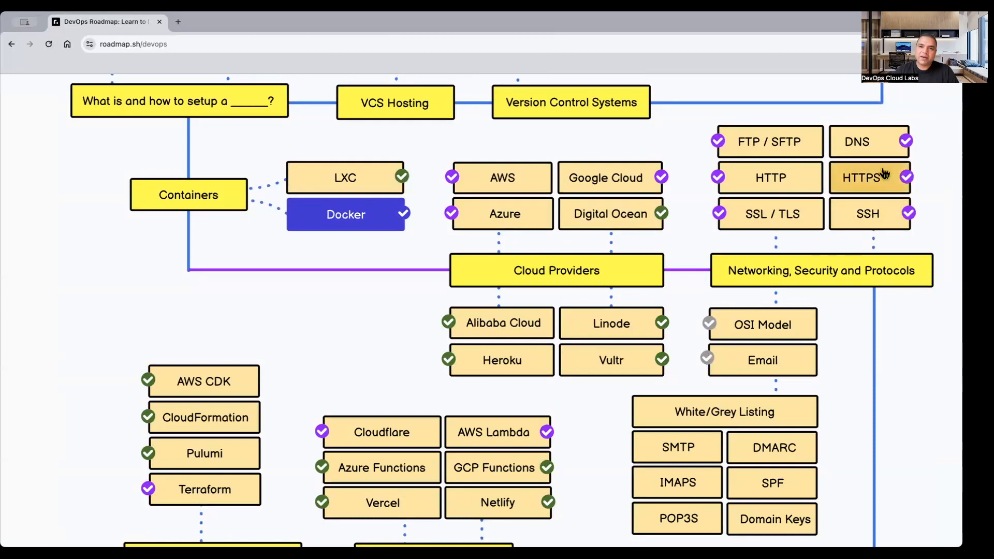
{"action": "scroll", "scroll_direction": "down", "scroll_amount": 3}
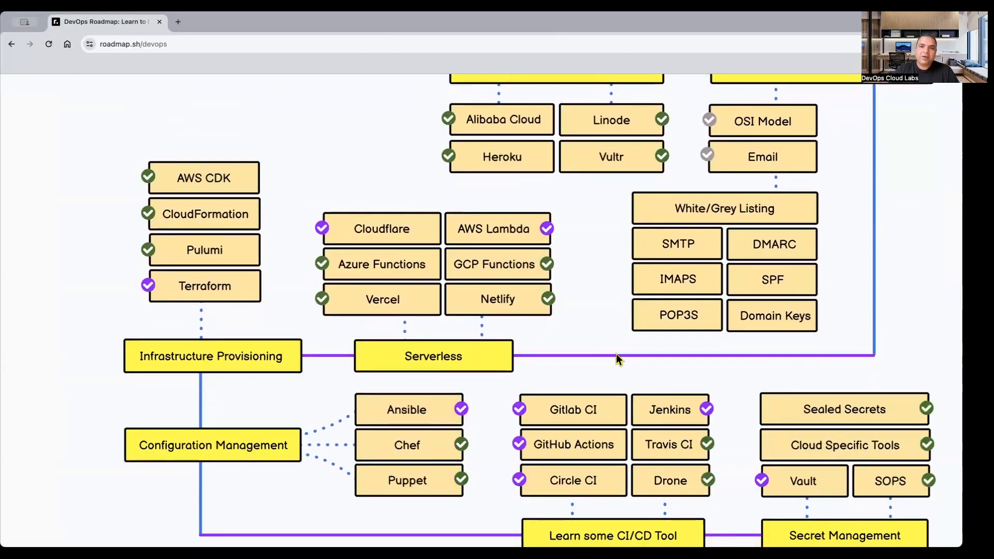
Step: Scroll a little further to reveal TeamCity under Learn some CI/CD Tool
{"action": "scroll", "scroll_direction": "down", "scroll_amount": 3}
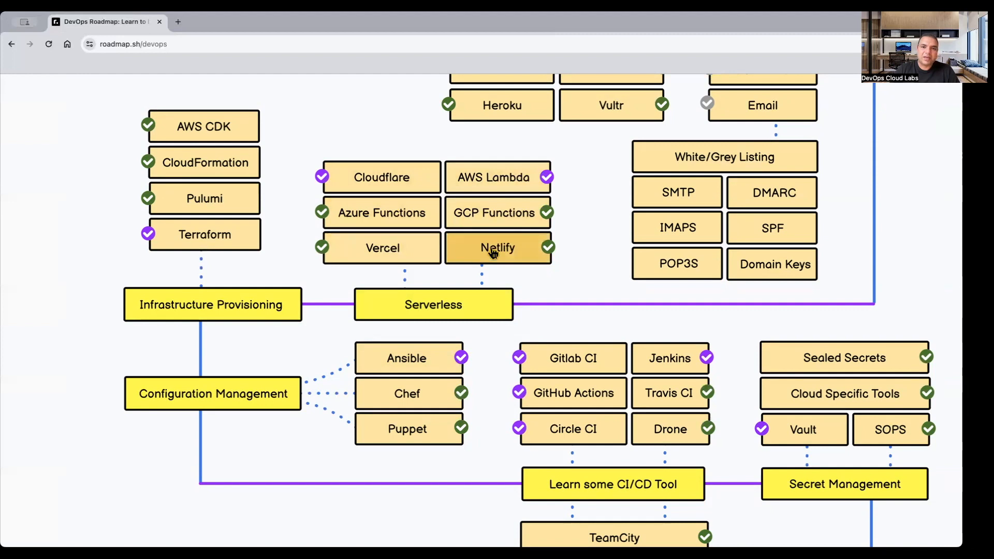
{"action": "mouse_move", "coordinate": [498, 213]}
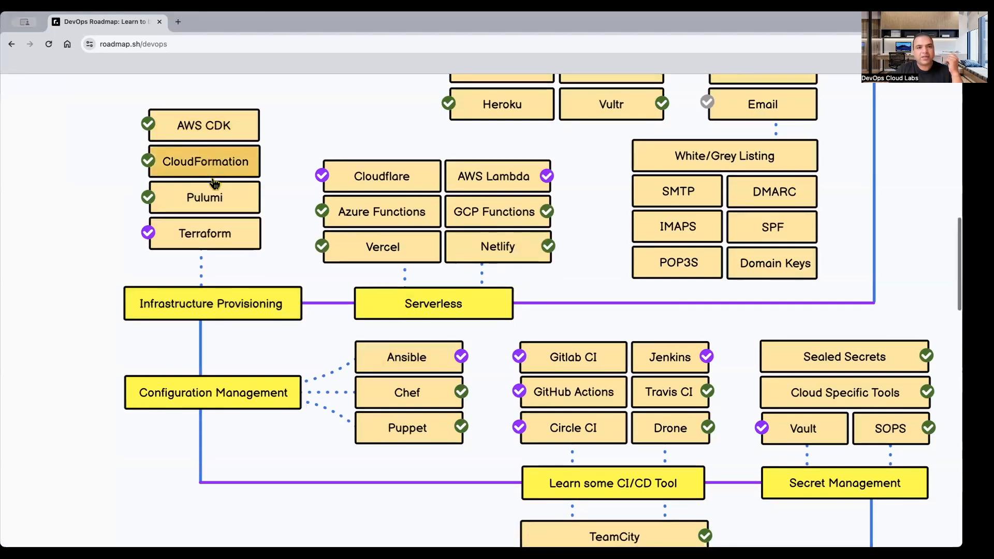
Step: Scroll down until Azure DevOps Services, Jaeger and New Relic appear
{"action": "scroll", "scroll_direction": "down", "scroll_amount": 3}
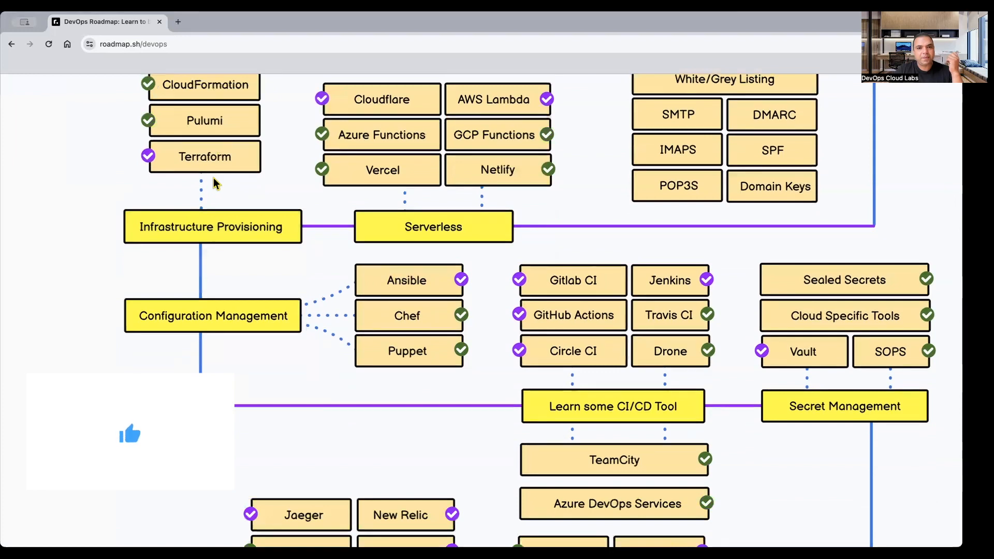
{"action": "scroll", "scroll_direction": "down", "scroll_amount": 3}
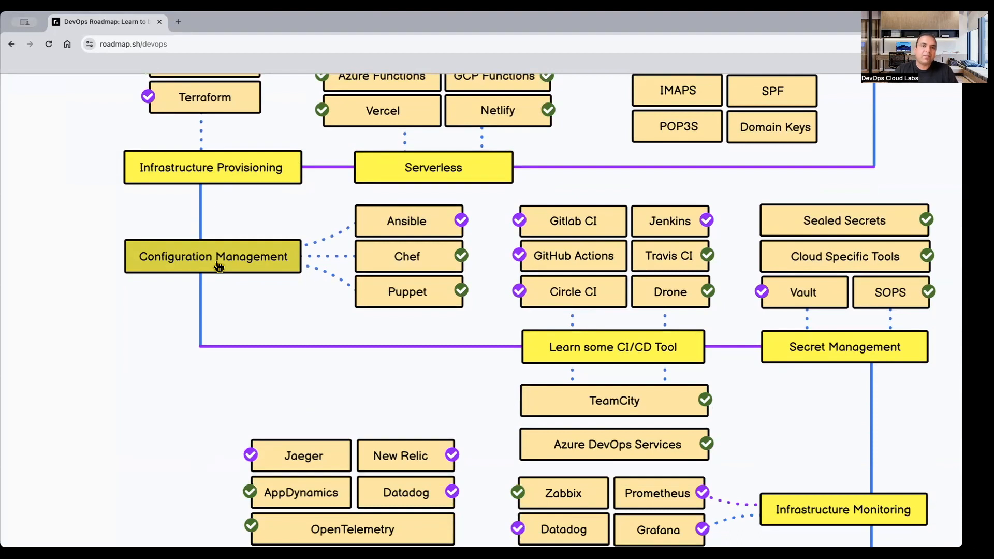
{"action": "mouse_move", "coordinate": [407, 221]}
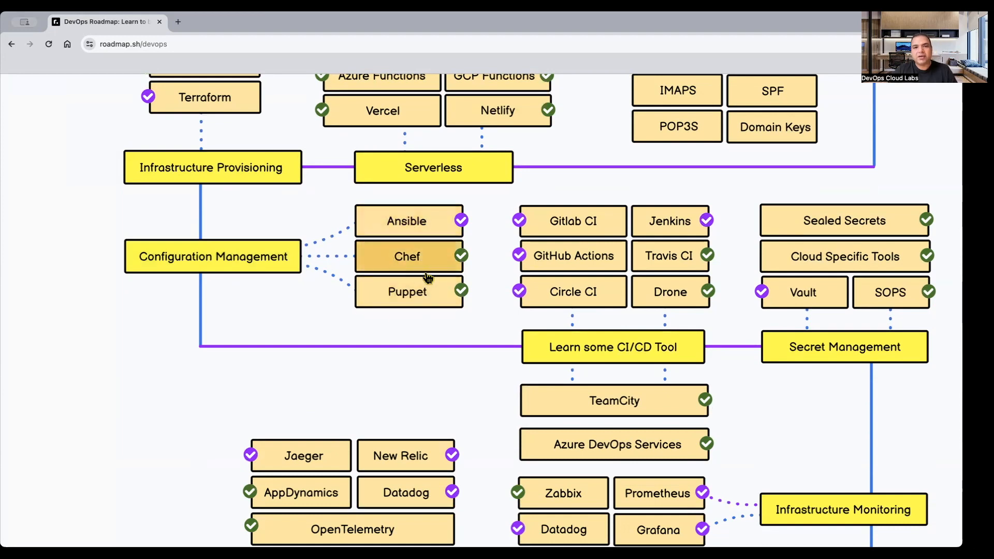
{"action": "mouse_move", "coordinate": [407, 291]}
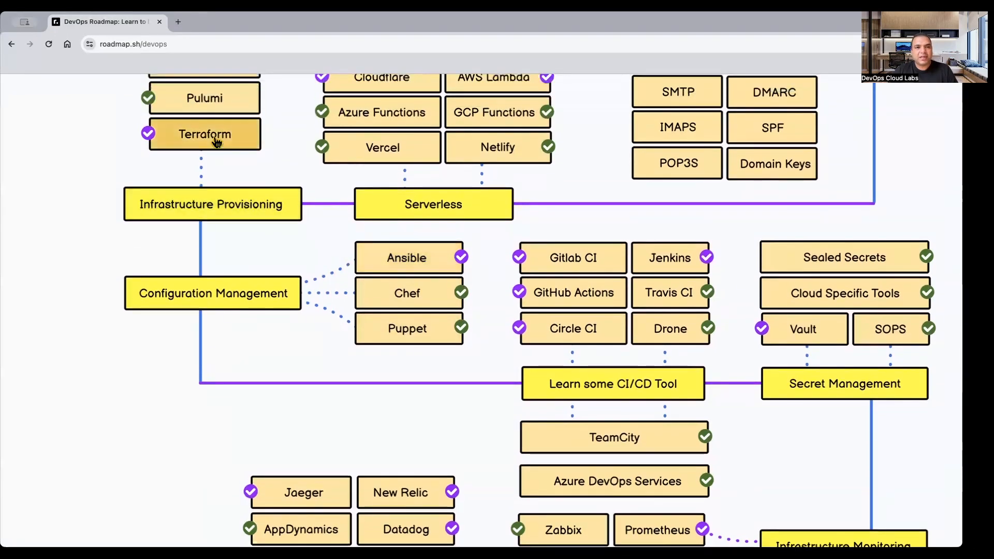
{"action": "mouse_move", "coordinate": [345, 358]}
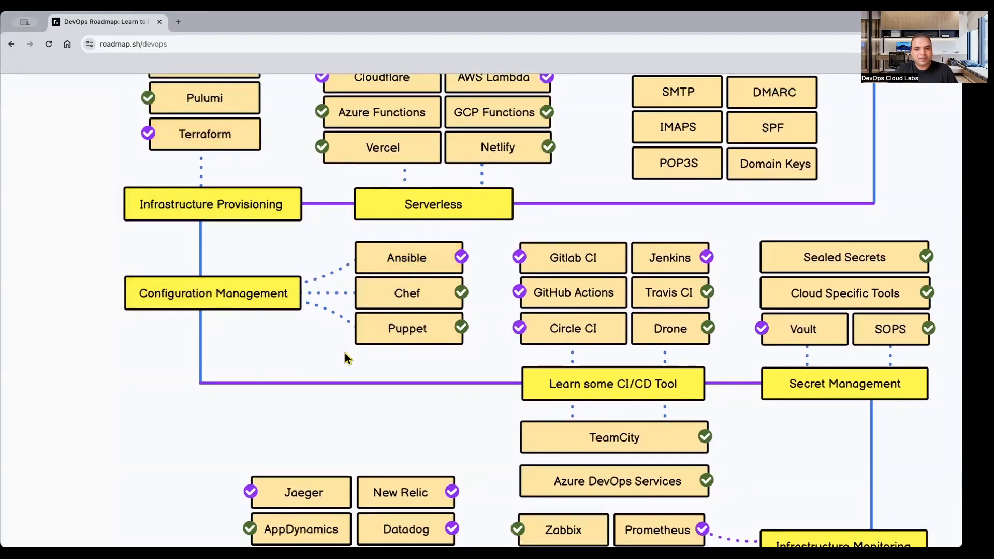
Step: Scroll down to the CI/CD tool options and Application Monitoring section
{"action": "scroll", "scroll_direction": "down", "scroll_amount": 3}
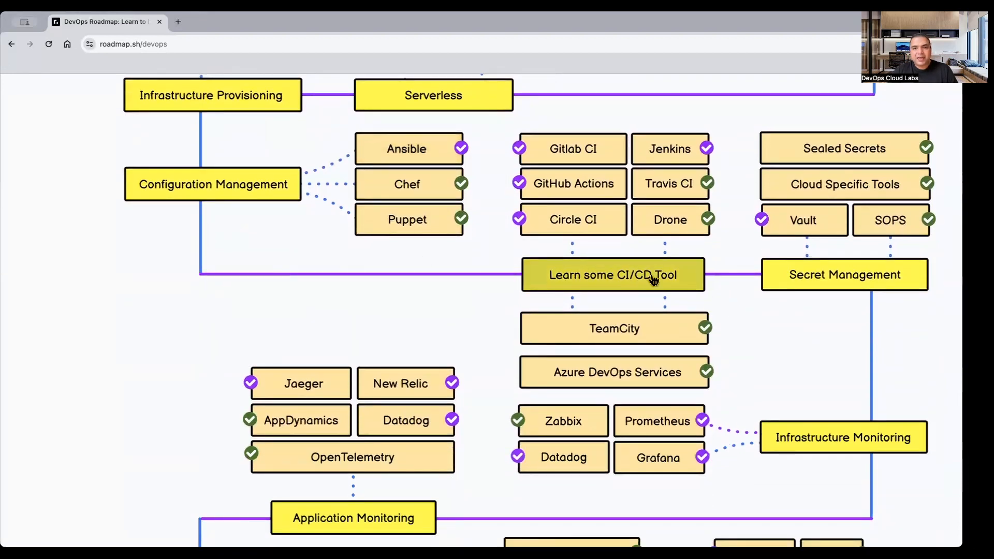
{"action": "scroll", "scroll_direction": "down", "scroll_amount": 3}
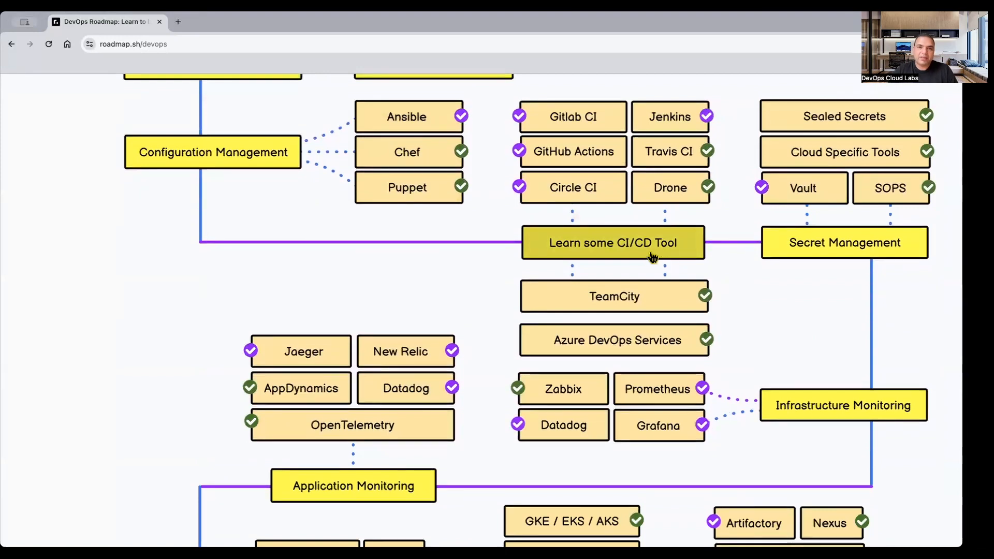
{"action": "mouse_move", "coordinate": [669, 187]}
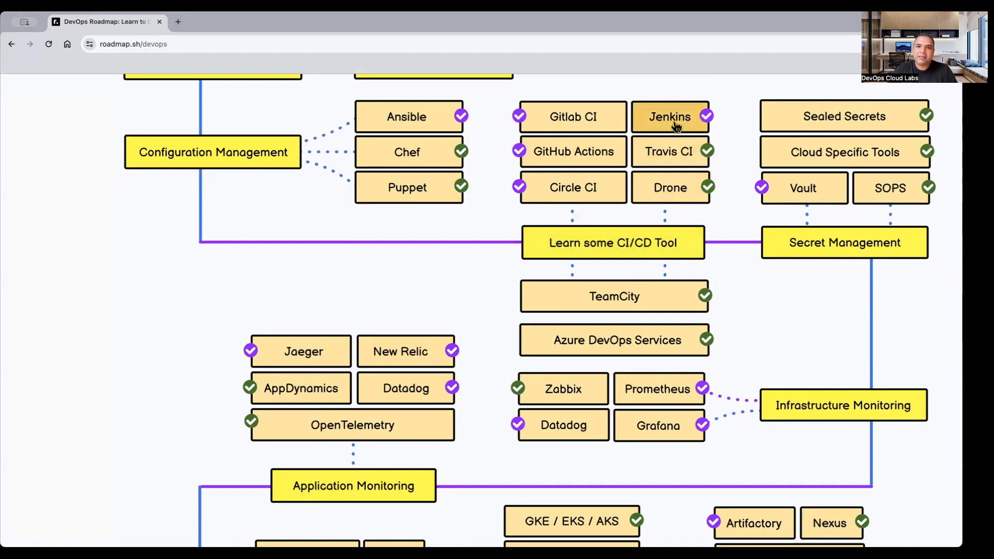
{"action": "mouse_move", "coordinate": [571, 152]}
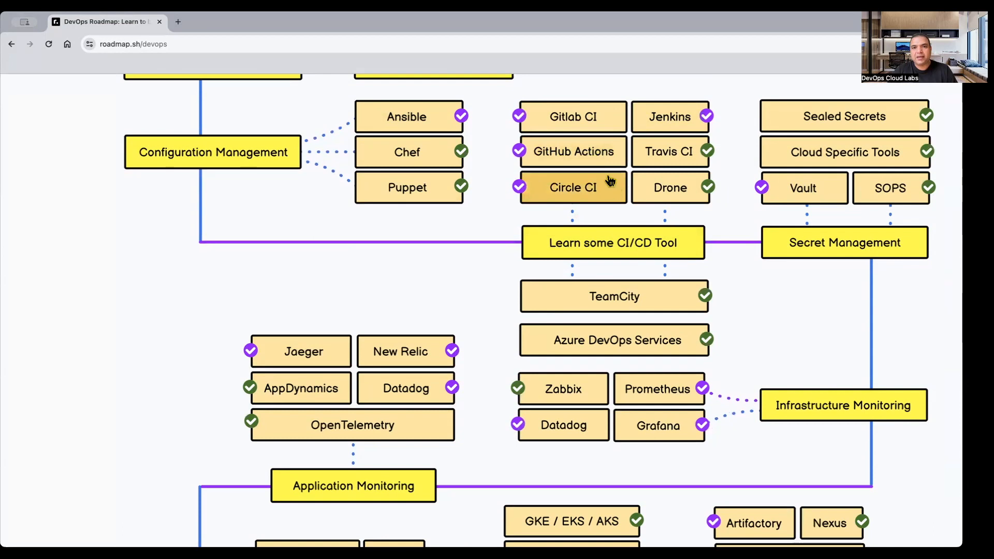
{"action": "mouse_move", "coordinate": [710, 237]}
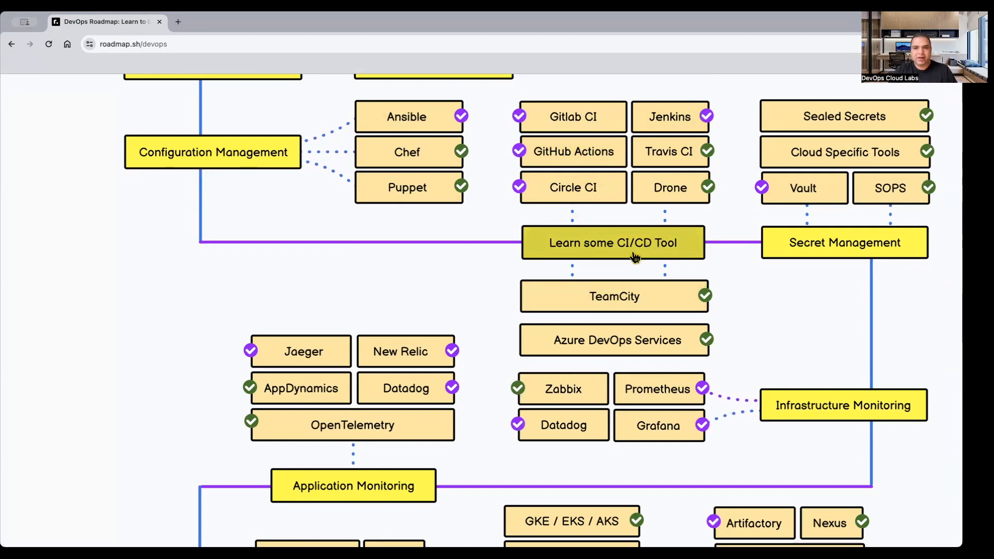
{"action": "mouse_move", "coordinate": [633, 254]}
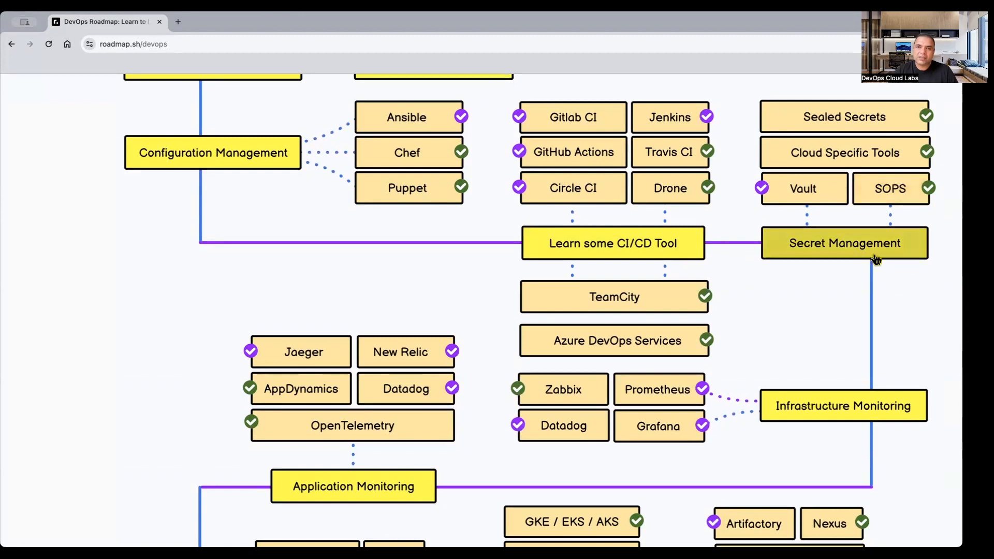
Step: Scroll down to Logs Management, Container Orchestration and Artifact Management
{"action": "scroll", "scroll_direction": "down", "scroll_amount": 3}
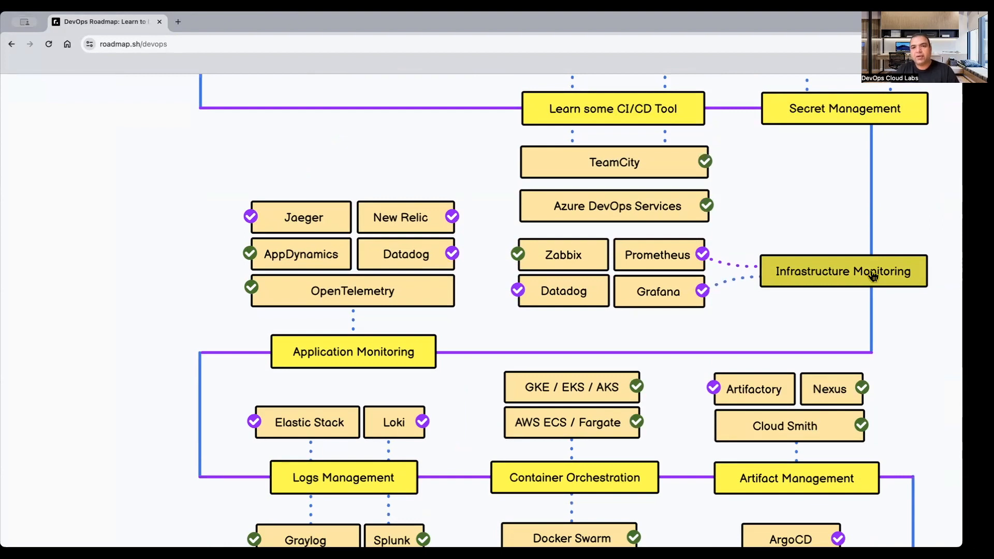
{"action": "mouse_move", "coordinate": [801, 283]}
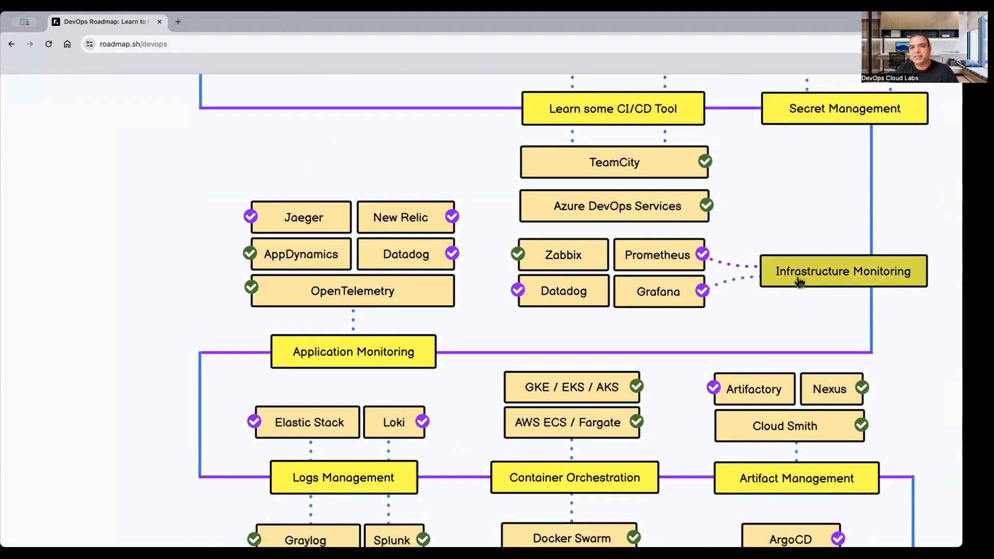
{"action": "mouse_move", "coordinate": [843, 275]}
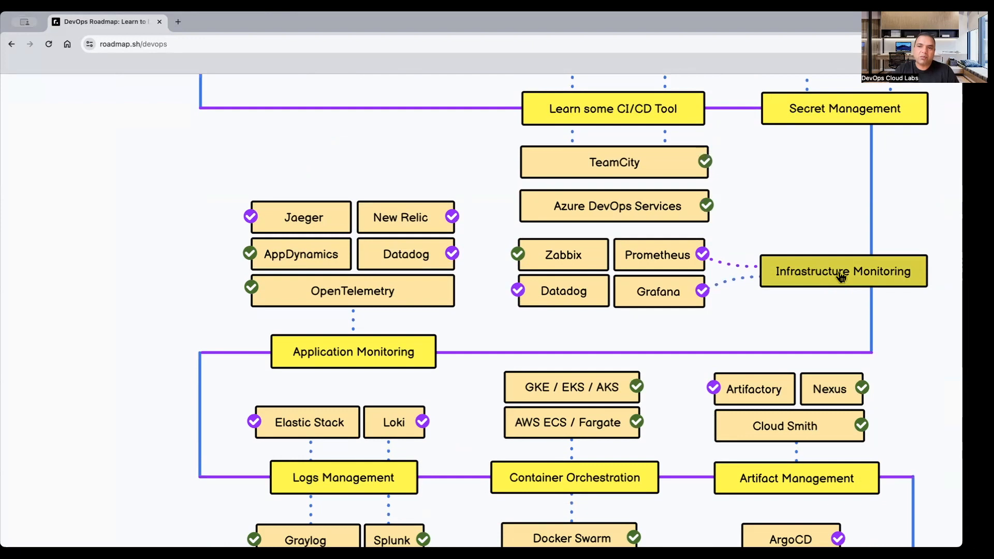
{"action": "mouse_move", "coordinate": [725, 265]}
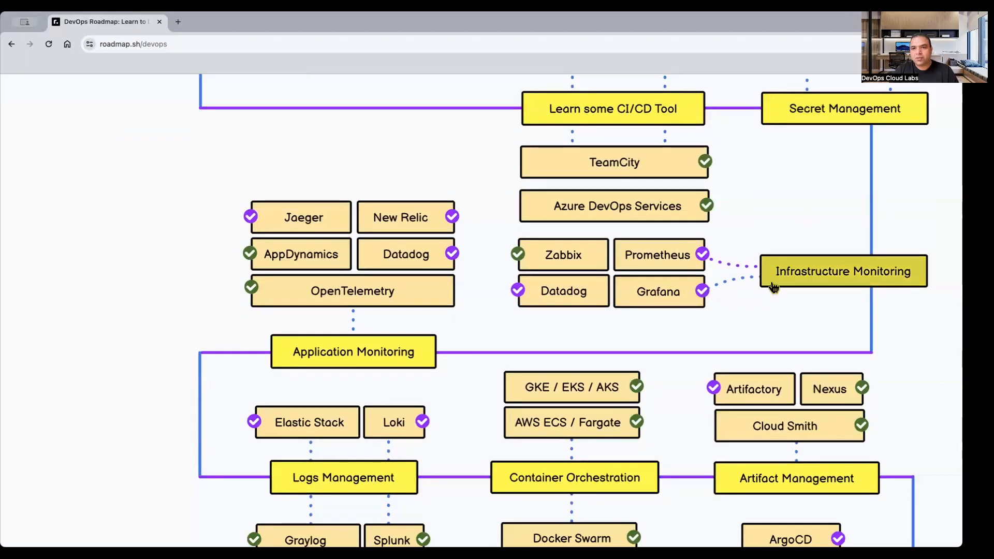
{"action": "mouse_move", "coordinate": [882, 279]}
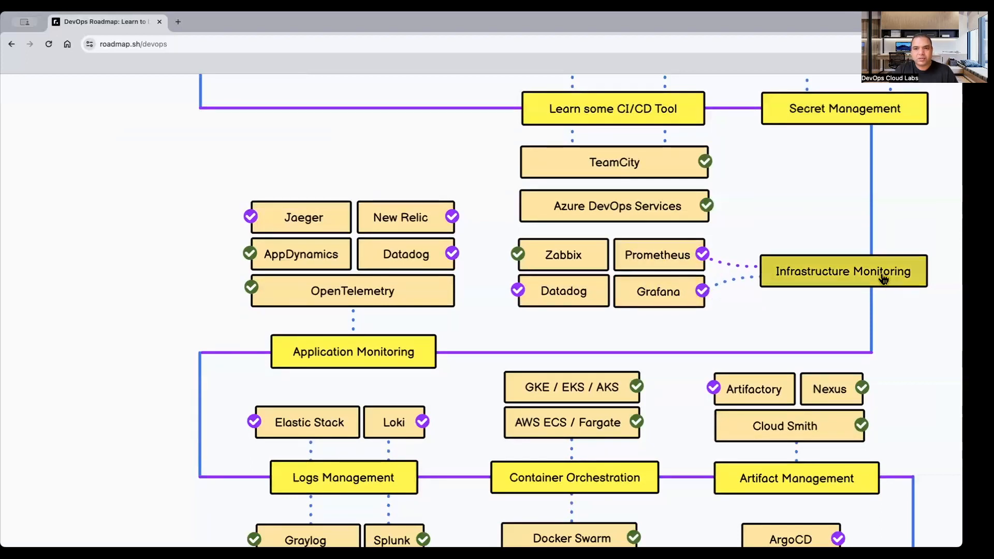
Step: Scroll down to reveal the Kubernetes, ArgoCD and FluxCD nodes
{"action": "scroll", "scroll_direction": "down", "scroll_amount": 3}
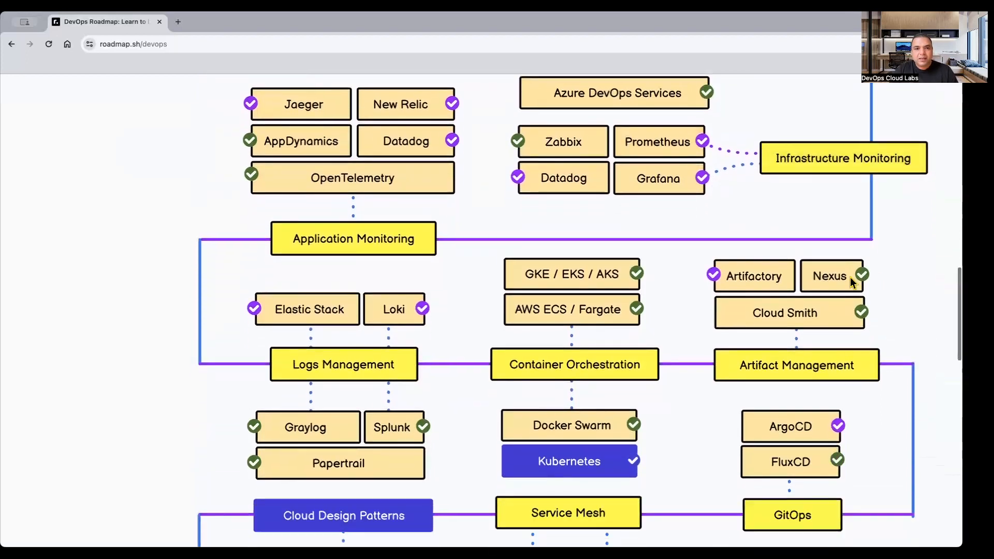
{"action": "scroll", "scroll_direction": "down", "scroll_amount": 3}
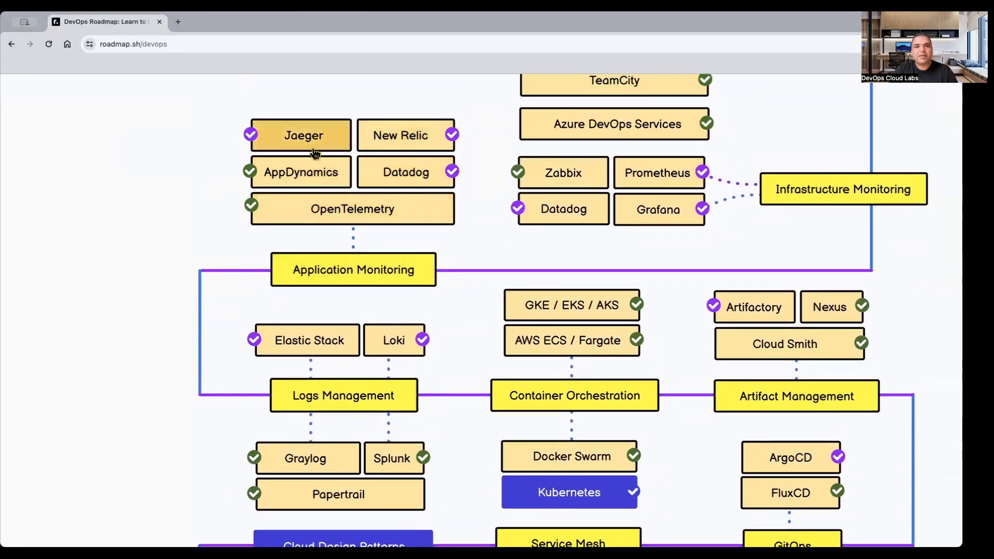
{"action": "mouse_move", "coordinate": [353, 208]}
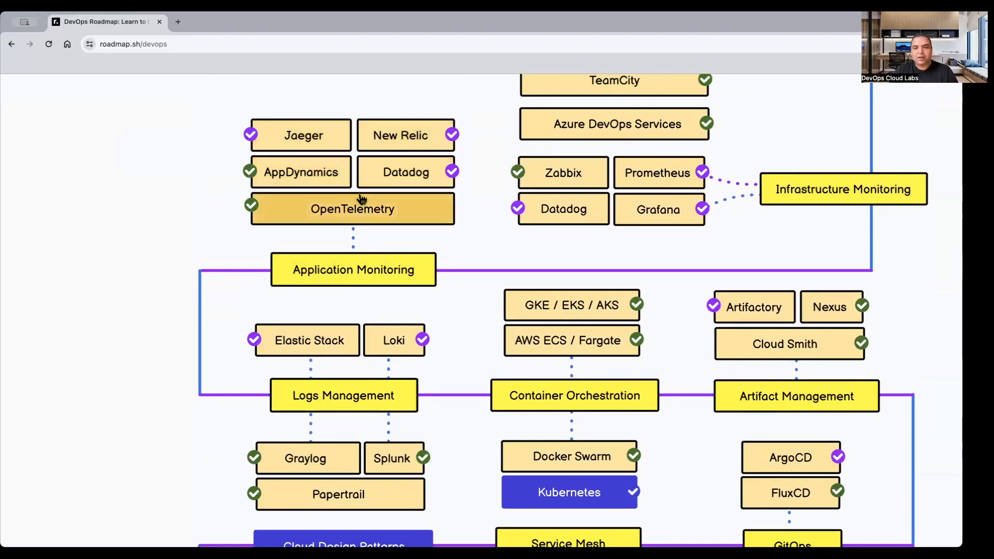
{"action": "mouse_move", "coordinate": [393, 172]}
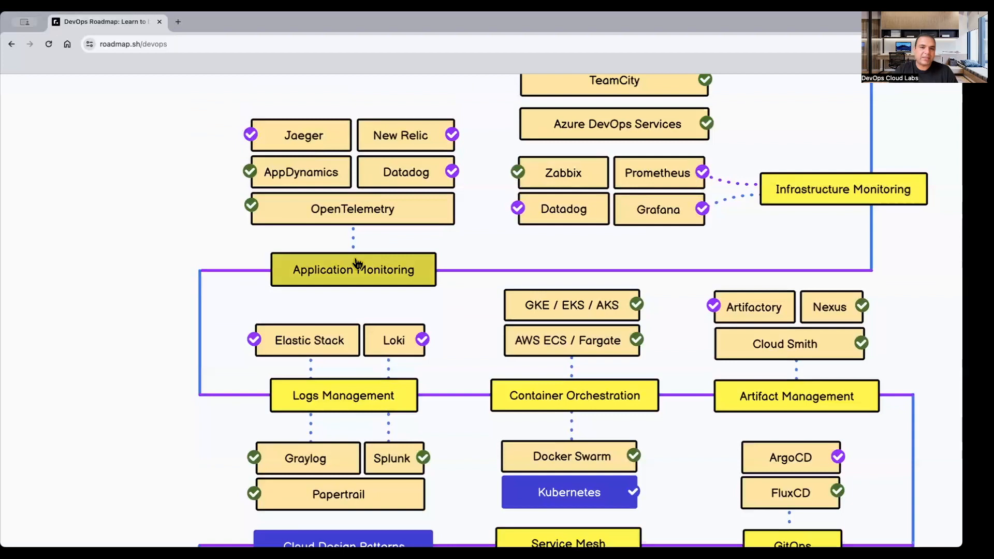
Step: Scroll down to show Service Mesh tools Istio, Consul, Linkerd, Envoy and Cloud Design Patterns
{"action": "scroll", "scroll_direction": "down", "scroll_amount": 3}
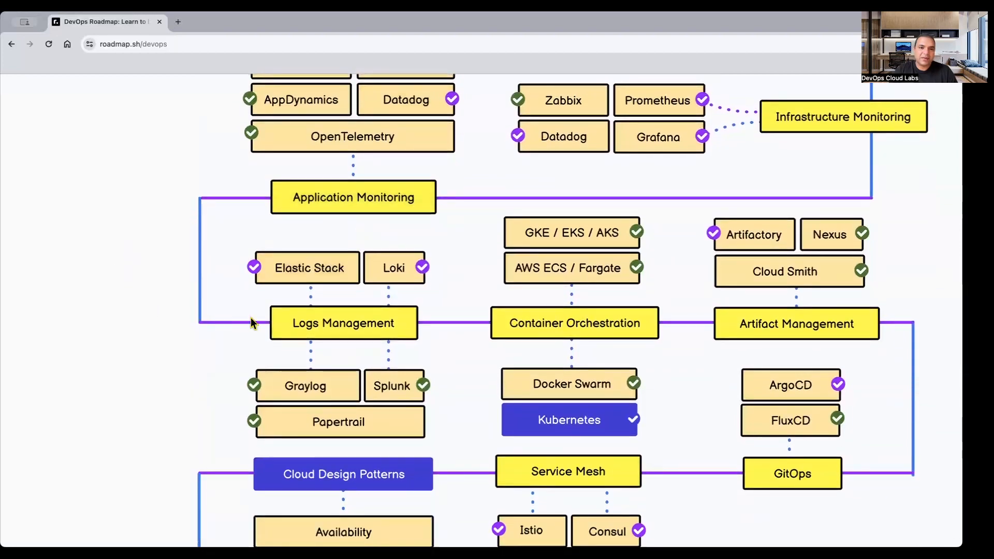
{"action": "scroll", "scroll_direction": "down", "scroll_amount": 3}
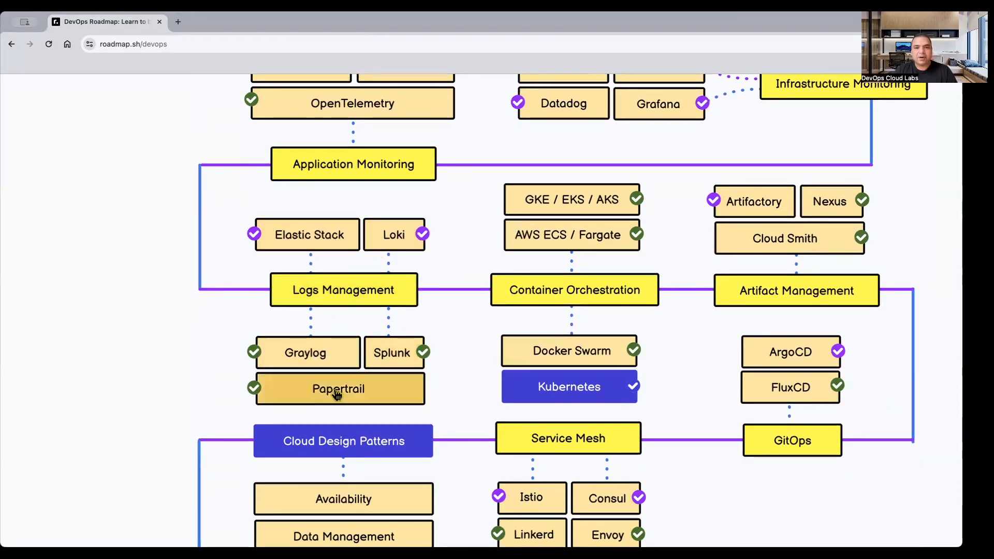
{"action": "mouse_move", "coordinate": [365, 246]}
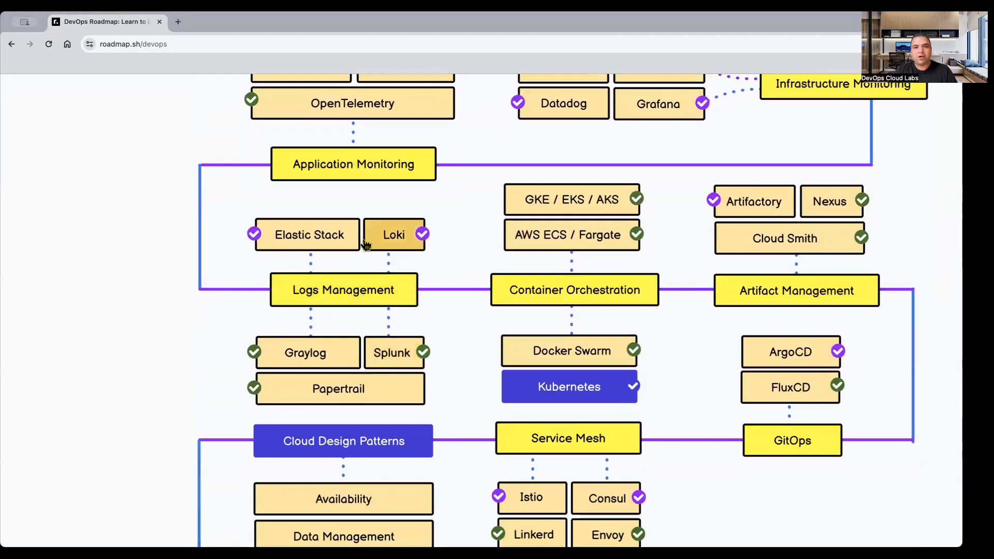
{"action": "scroll", "scroll_direction": "down", "scroll_amount": 3}
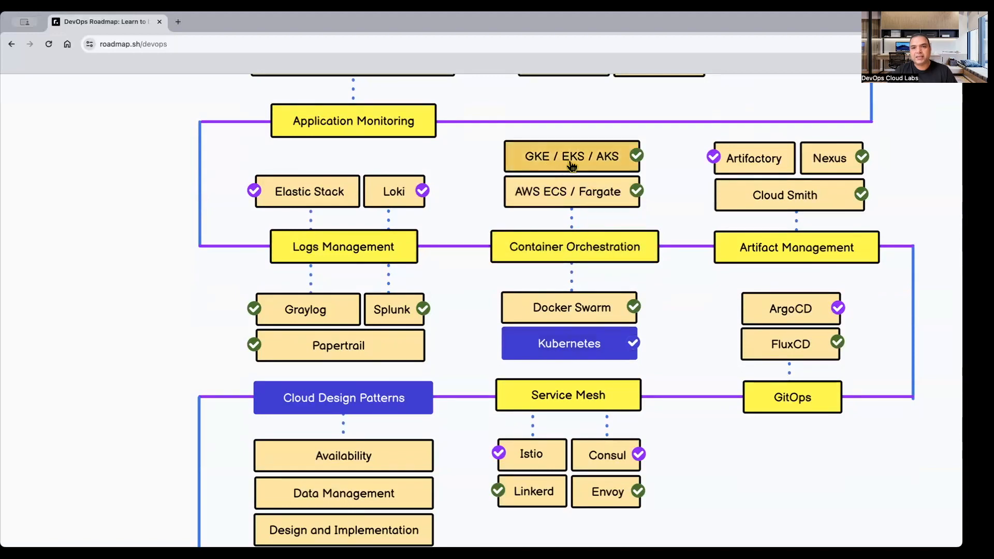
{"action": "mouse_move", "coordinate": [625, 157]}
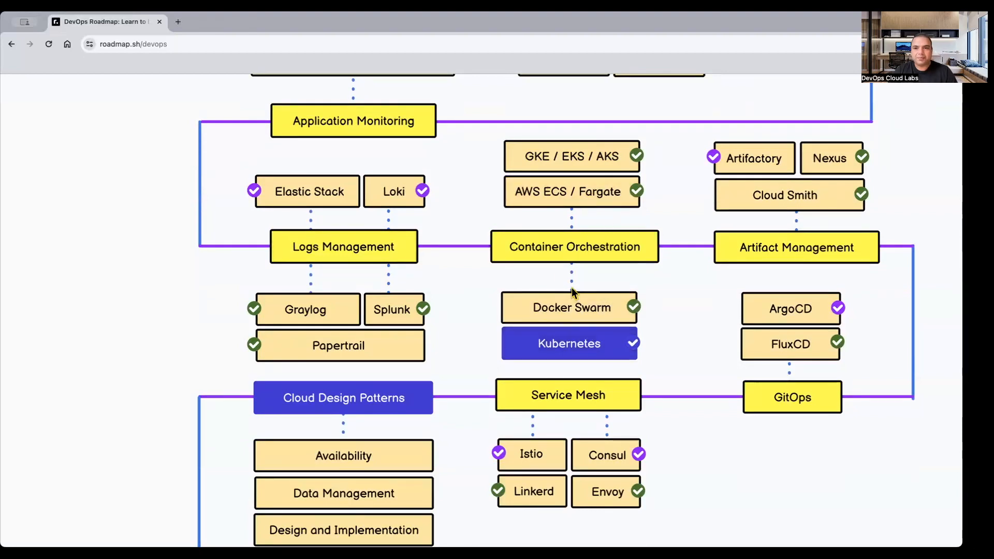
{"action": "mouse_move", "coordinate": [797, 248]}
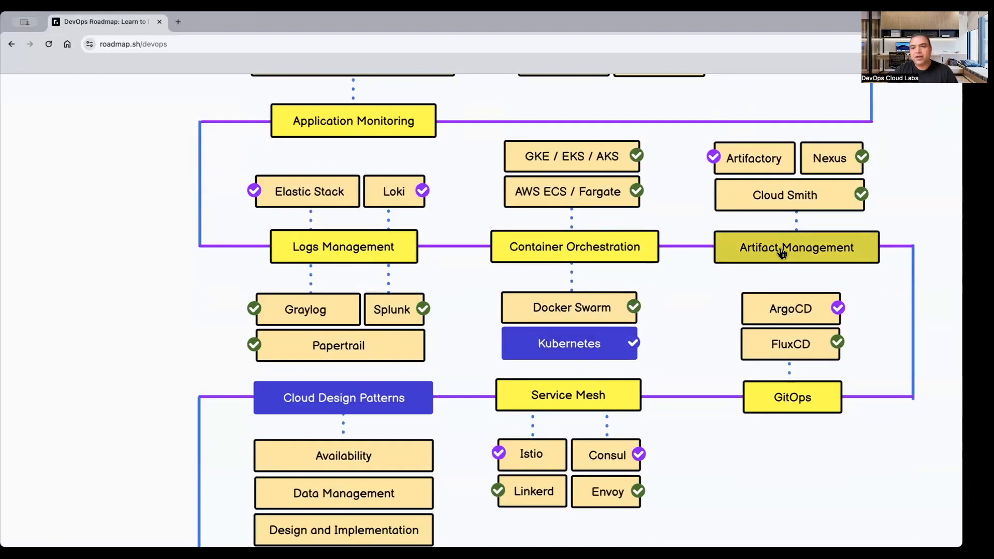
{"action": "mouse_move", "coordinate": [808, 252]}
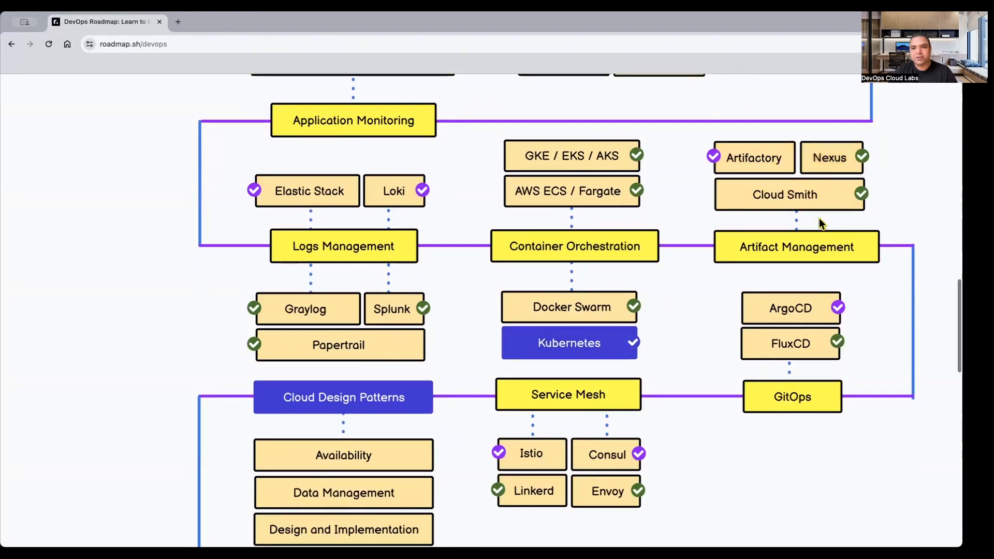
Step: Scroll down until Management and Monitoring and the Keep Learning node appear
{"action": "scroll", "scroll_direction": "down", "scroll_amount": 3}
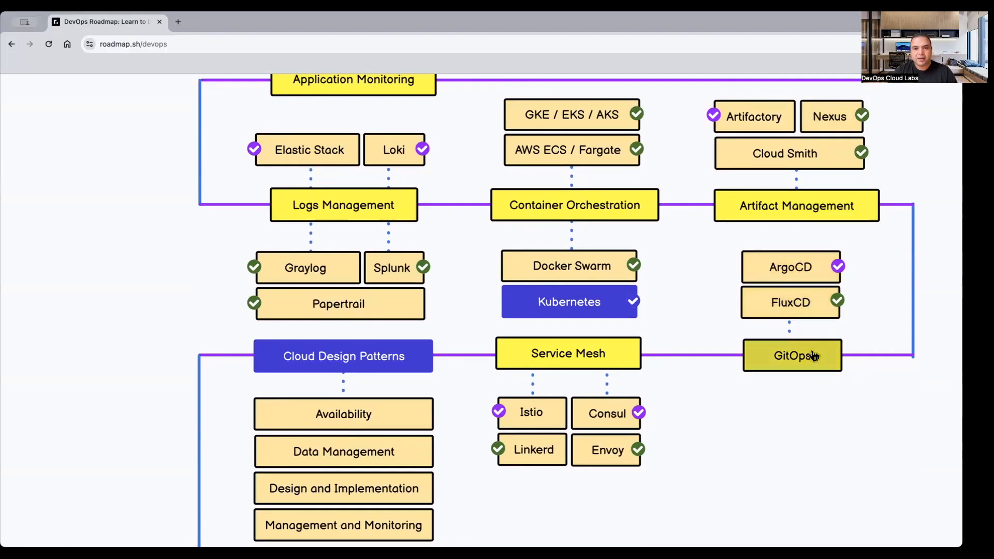
{"action": "scroll", "scroll_direction": "down", "scroll_amount": 3}
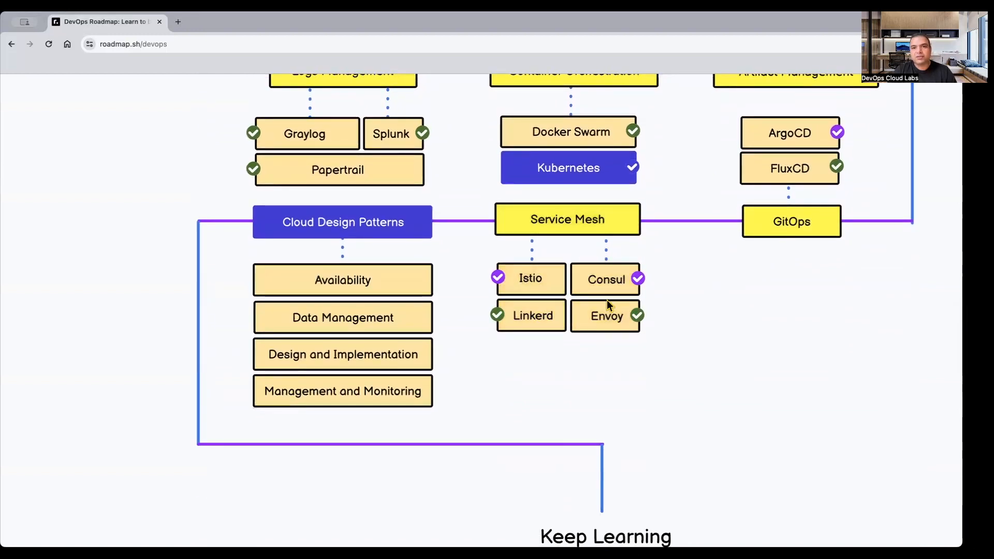
{"action": "mouse_move", "coordinate": [531, 279]}
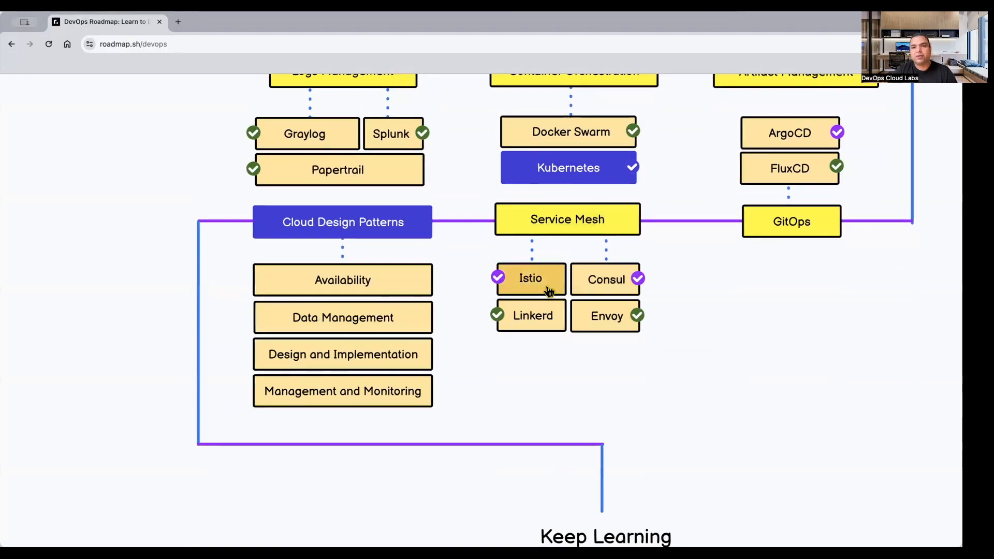
{"action": "mouse_move", "coordinate": [606, 280]}
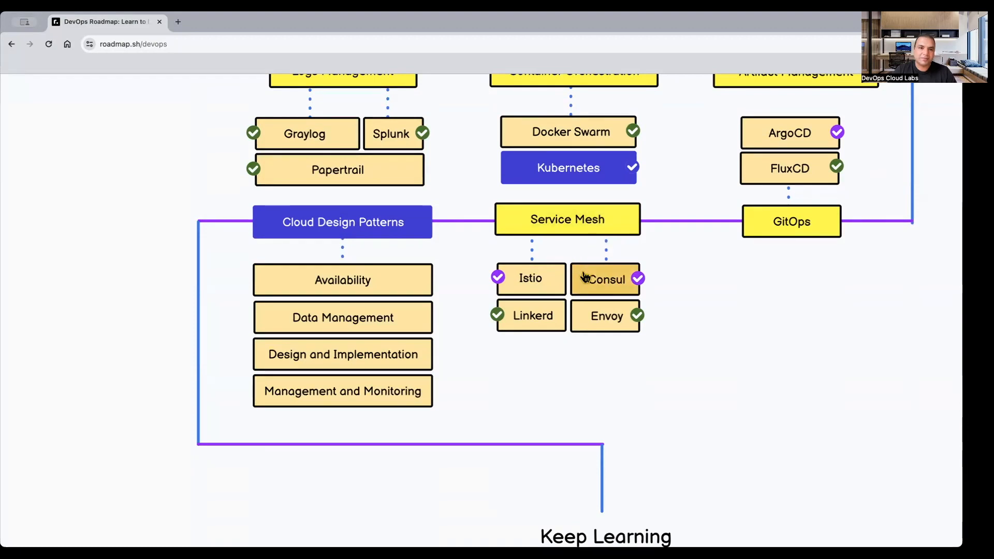
{"action": "mouse_move", "coordinate": [342, 222]}
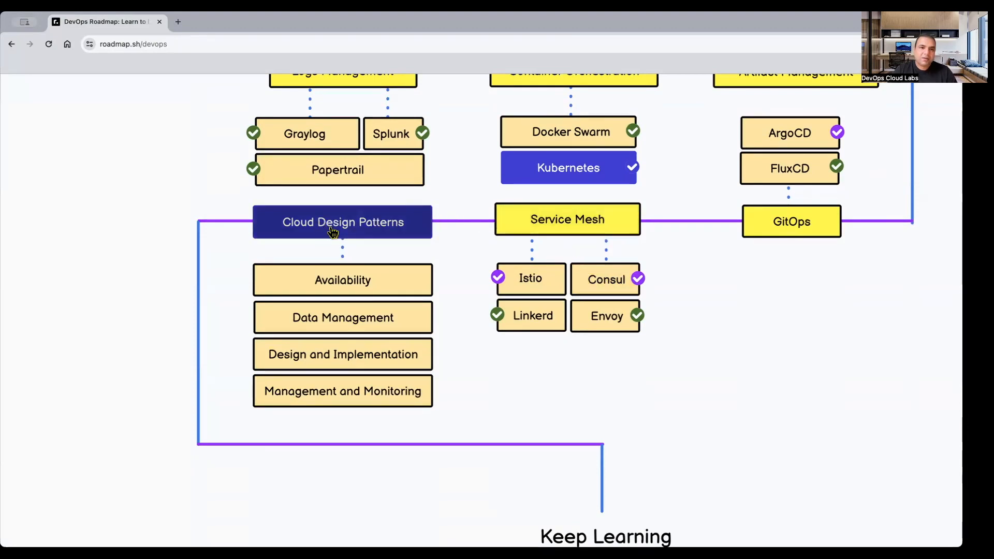
{"action": "mouse_move", "coordinate": [293, 233]}
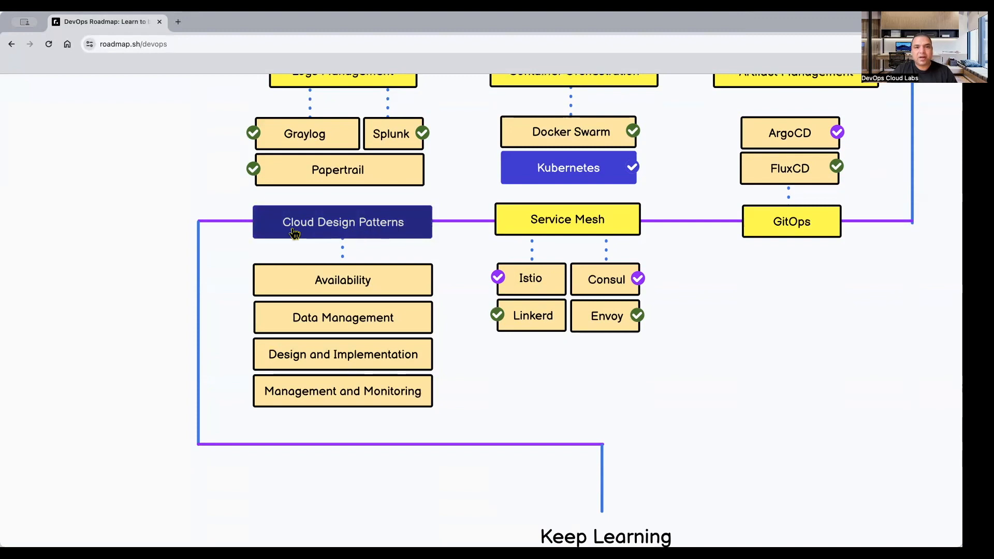
{"action": "scroll", "scroll_direction": "down", "scroll_amount": 3}
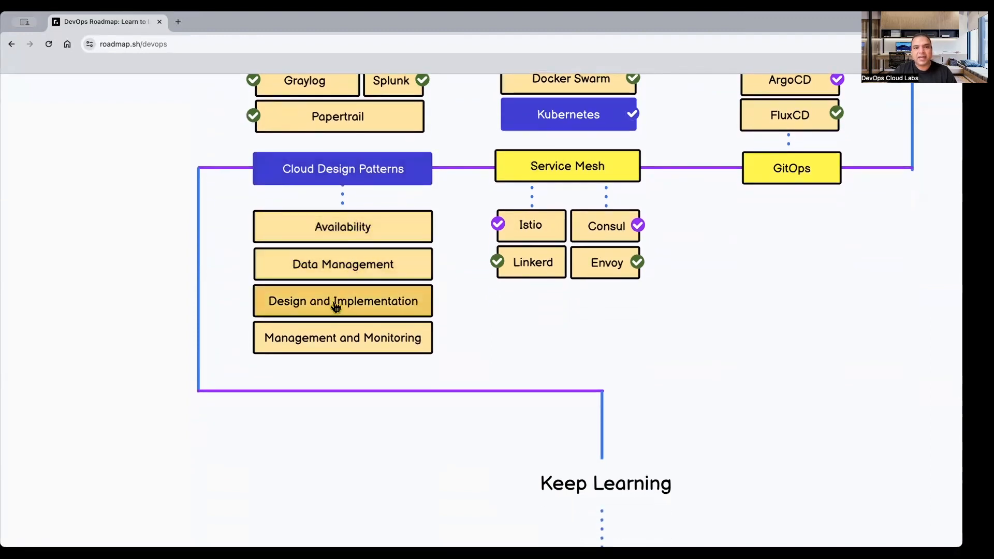
{"action": "mouse_move", "coordinate": [371, 209]}
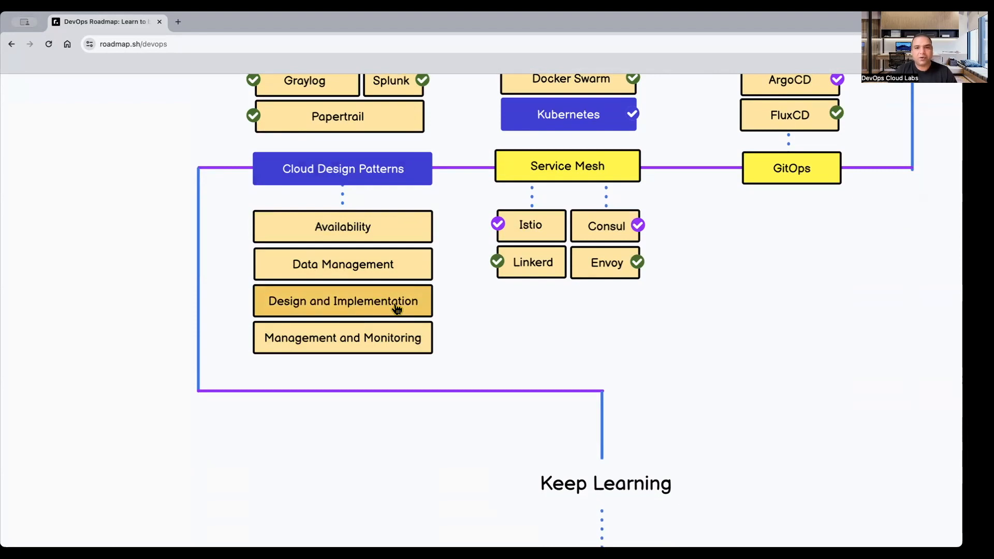
{"action": "scroll", "scroll_direction": "up", "scroll_amount": 3}
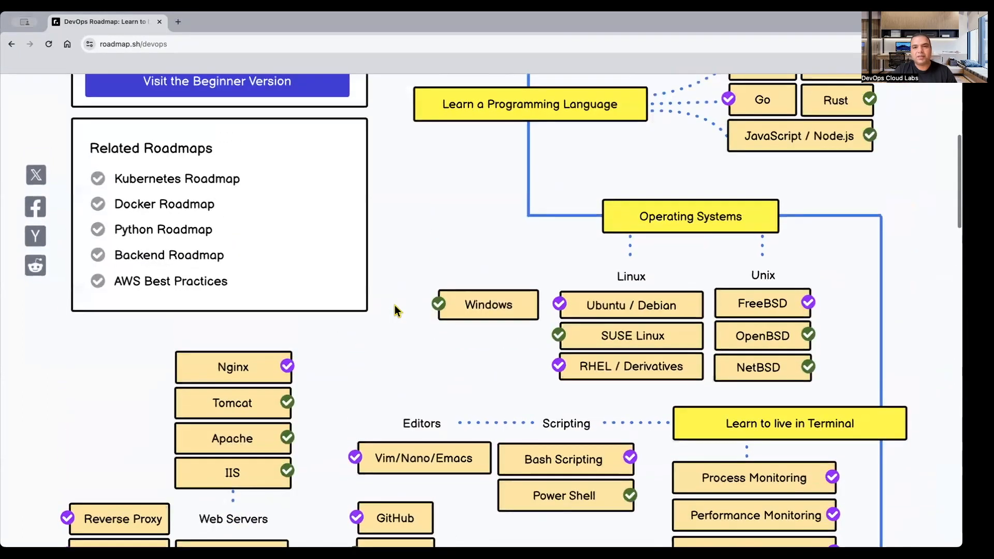
Step: Scroll down through Configuration Management to CI/CD tools, secret management and monitoring sections
{"action": "scroll", "scroll_direction": "down", "scroll_amount": 3}
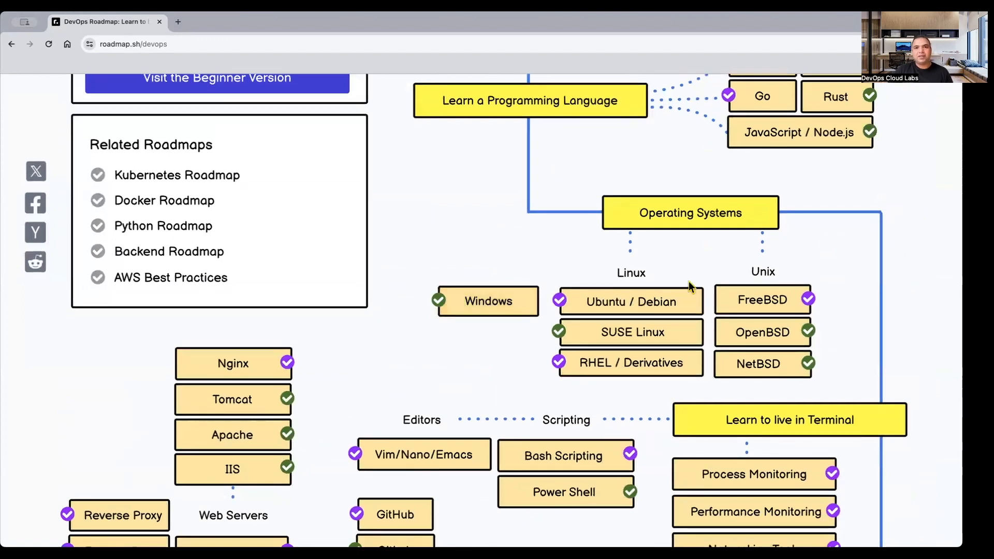
{"action": "scroll", "scroll_direction": "down", "scroll_amount": 3}
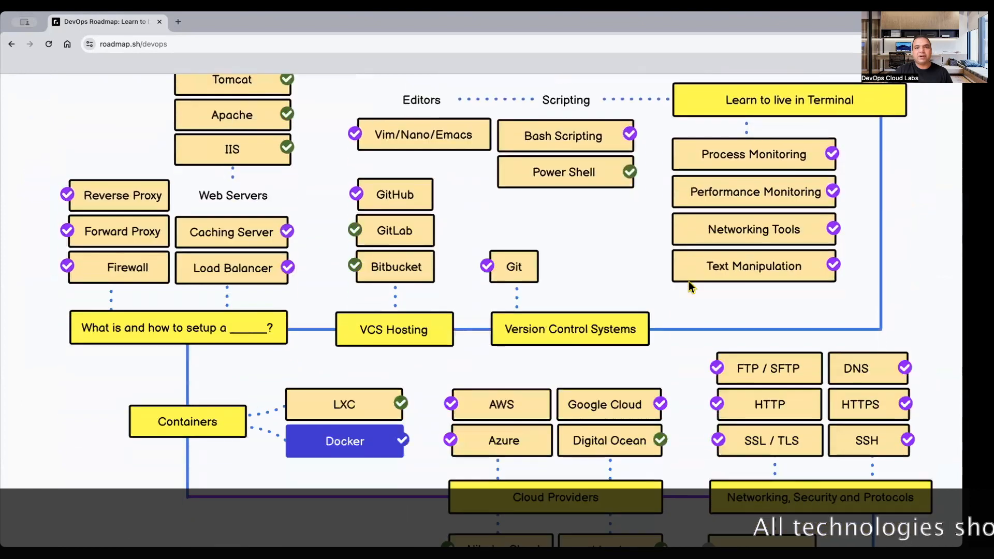
{"action": "scroll", "scroll_direction": "down", "scroll_amount": 3}
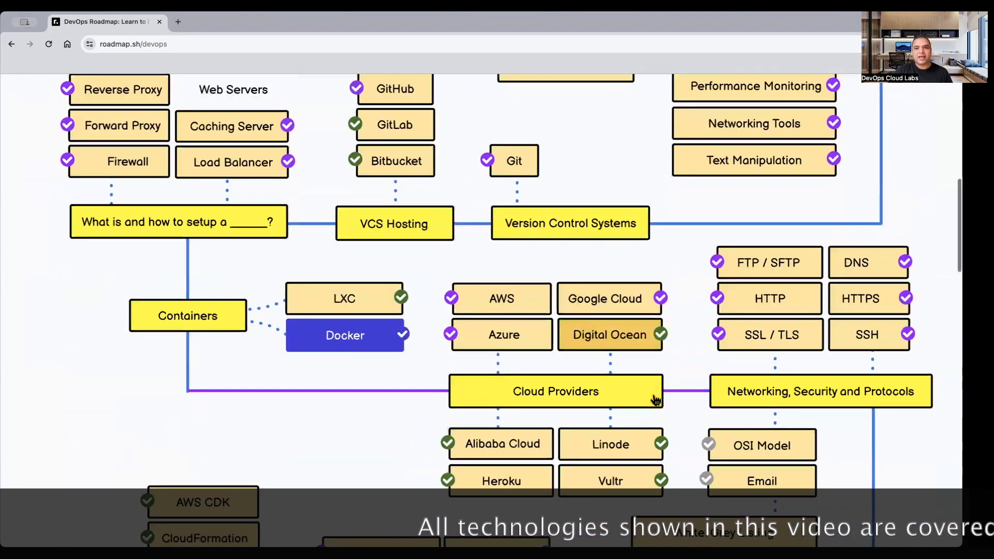
{"action": "scroll", "scroll_direction": "down", "scroll_amount": 3}
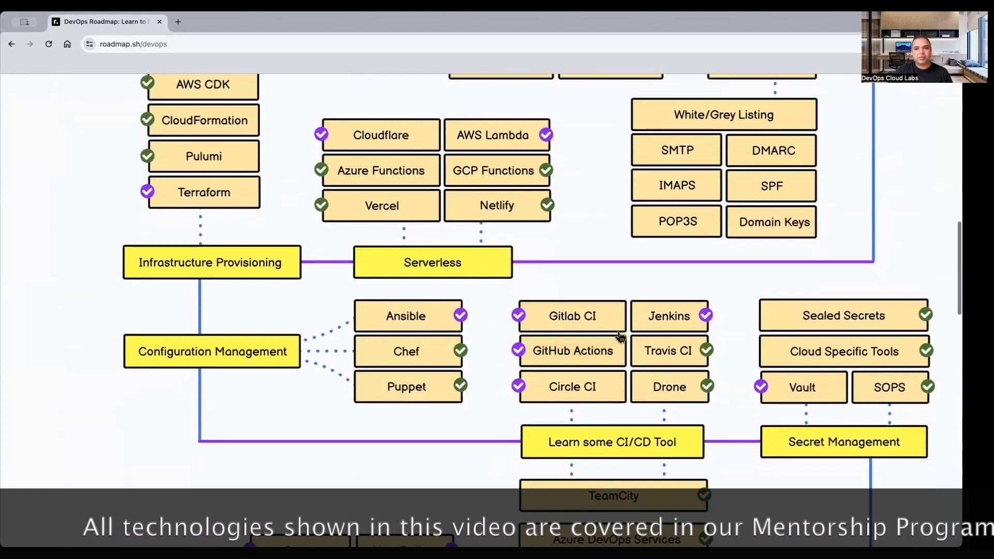
{"action": "scroll", "scroll_direction": "down", "scroll_amount": 3}
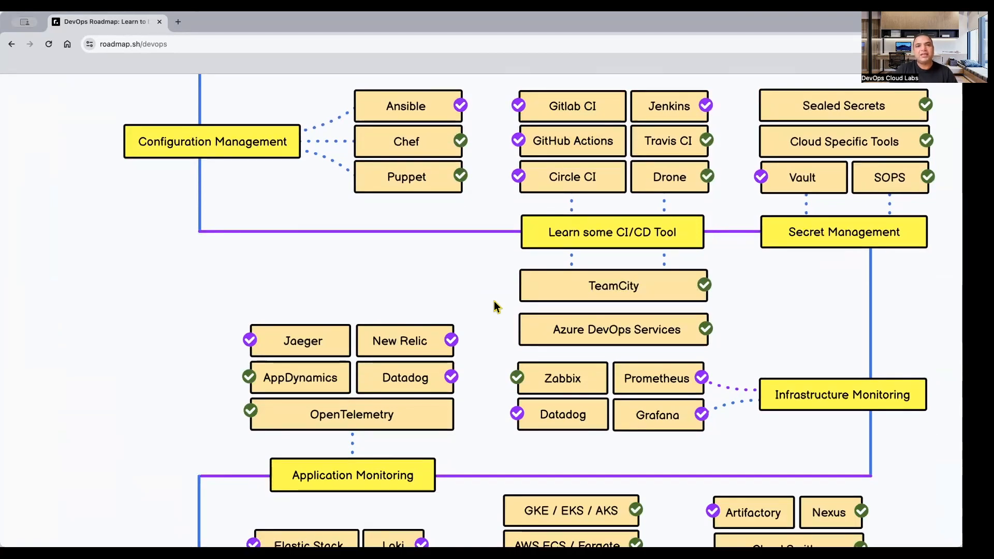
{"action": "mouse_move", "coordinate": [681, 30]}
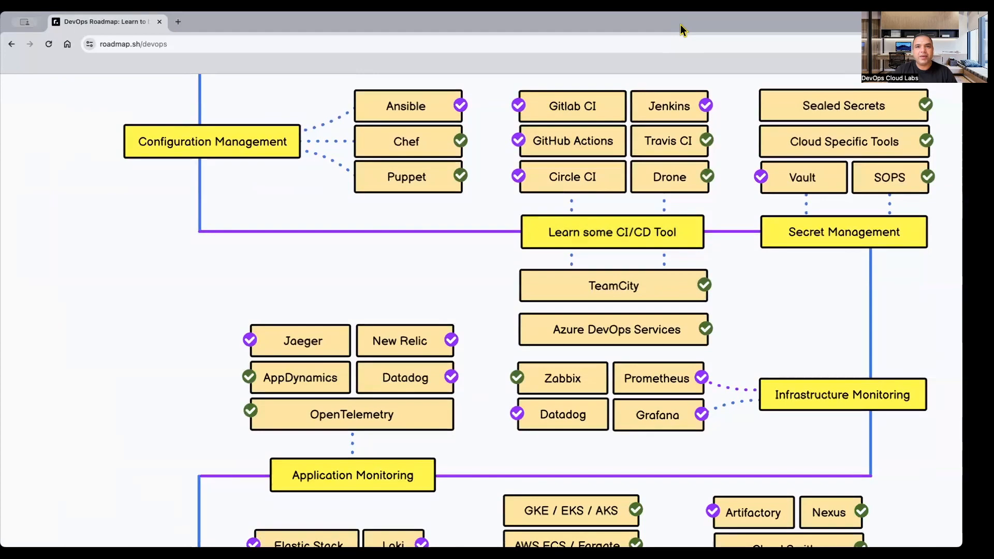